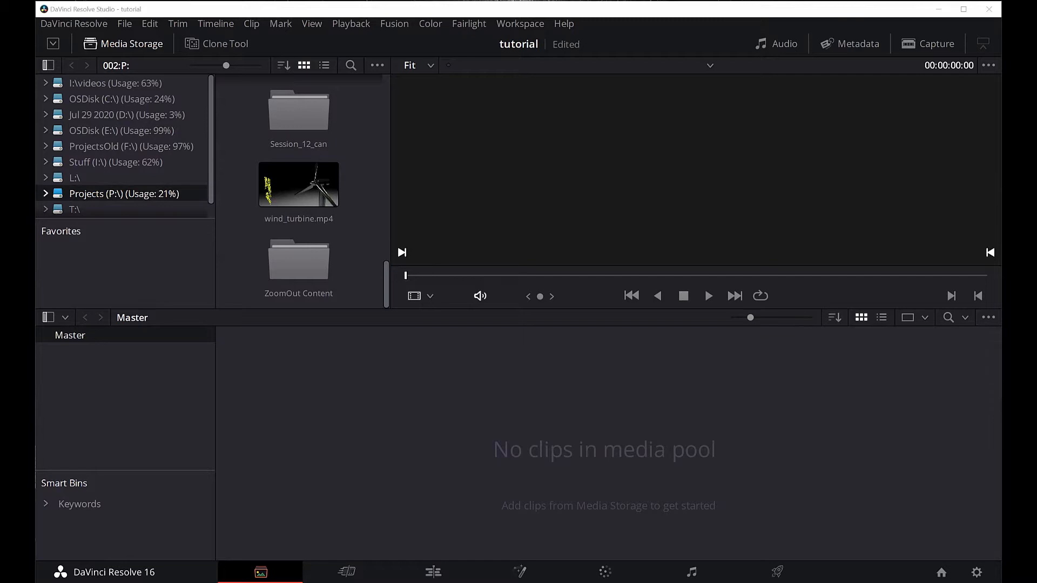
pyautogui.moveTo(94, 350)
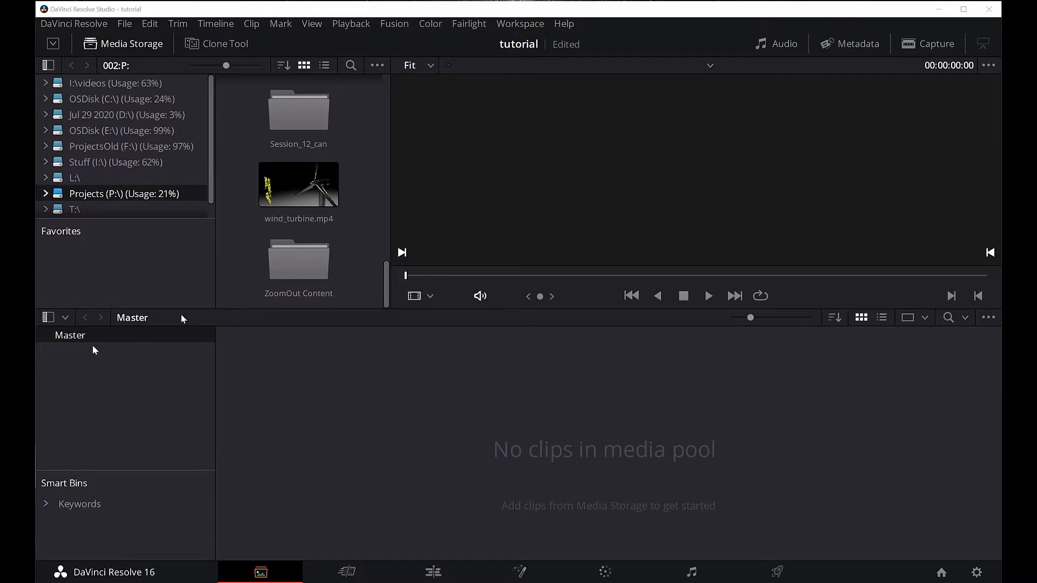
pyautogui.moveTo(298, 278)
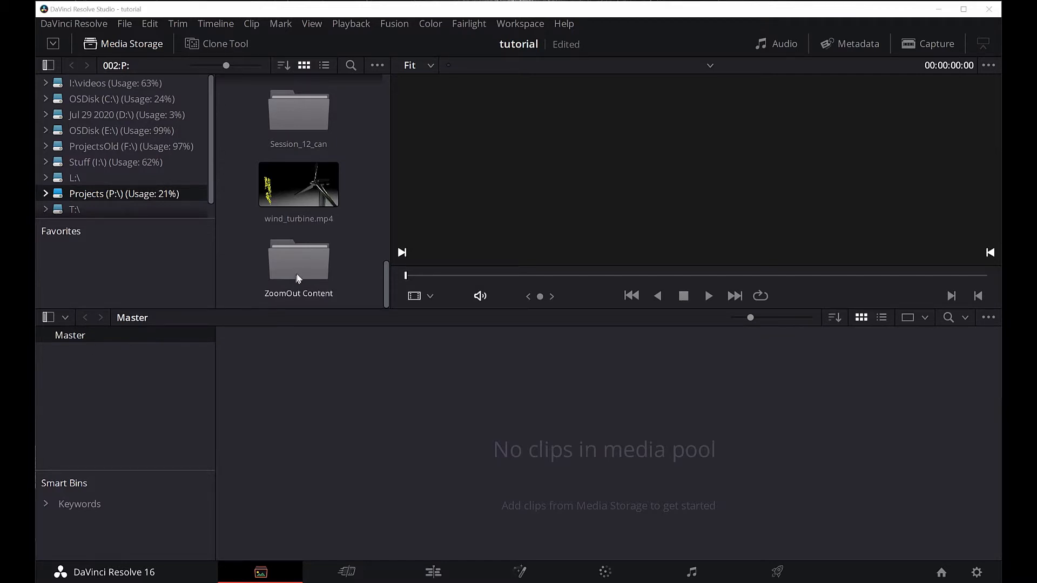
pyautogui.moveTo(301, 272)
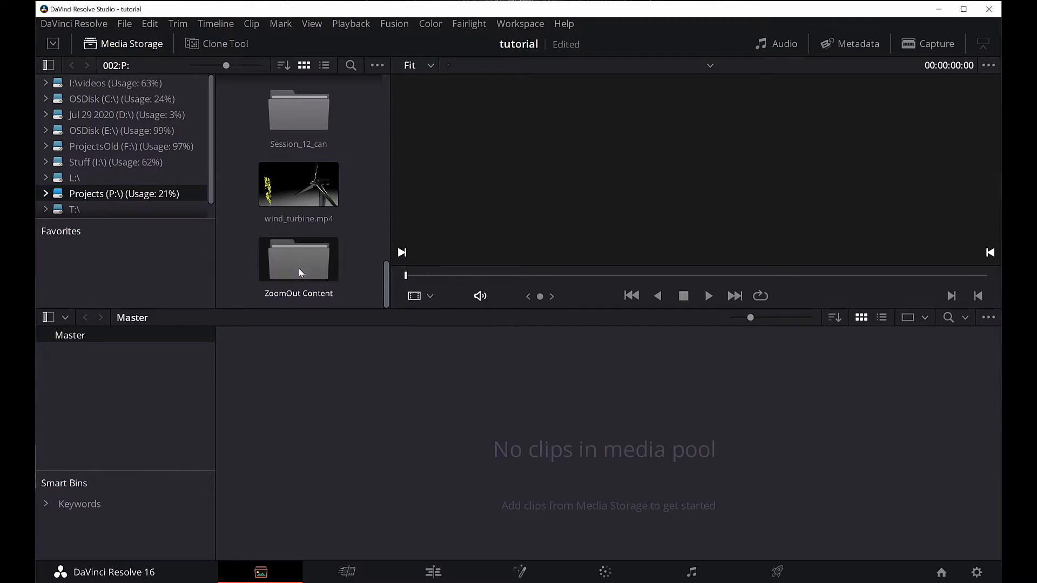
# - Import dimensions.mov, logo, funding credits, NYC_Zoom footage and projection.mov from ZoomOut Content into the Media Pool
pyautogui.doubleClick(298, 258)
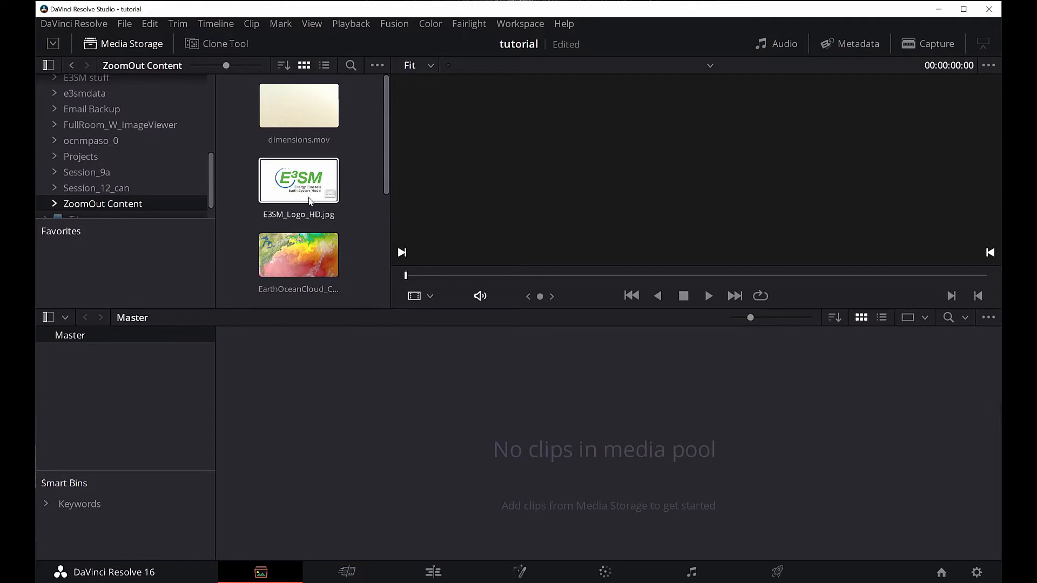
pyautogui.moveTo(272, 185)
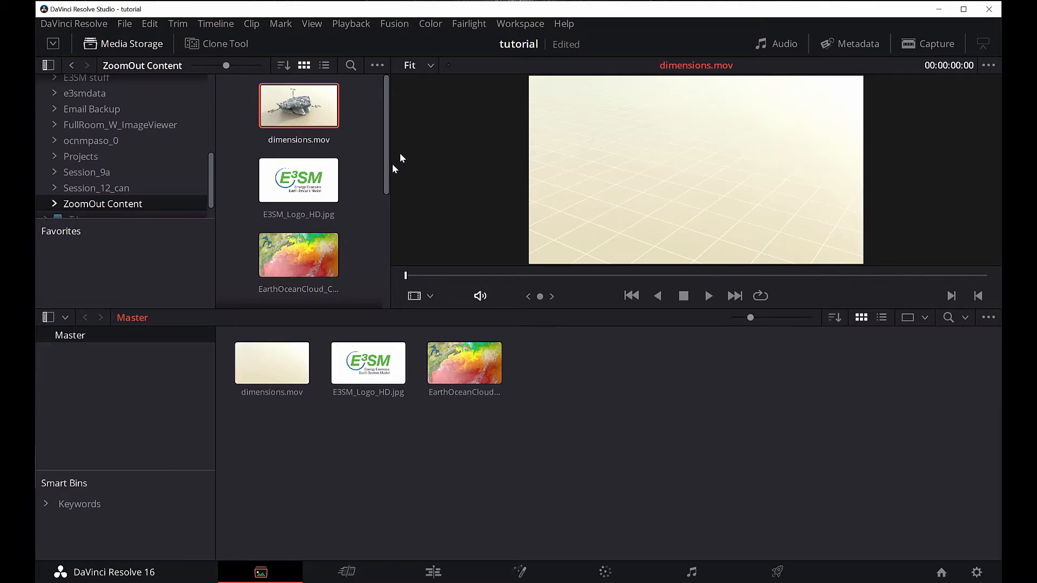
pyautogui.scroll(-3)
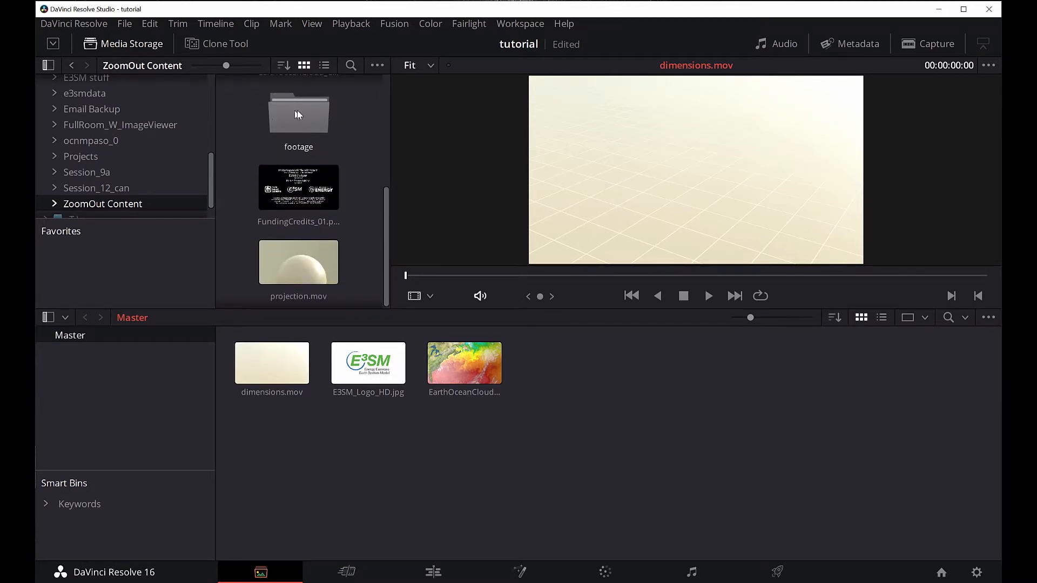
pyautogui.click(298, 188)
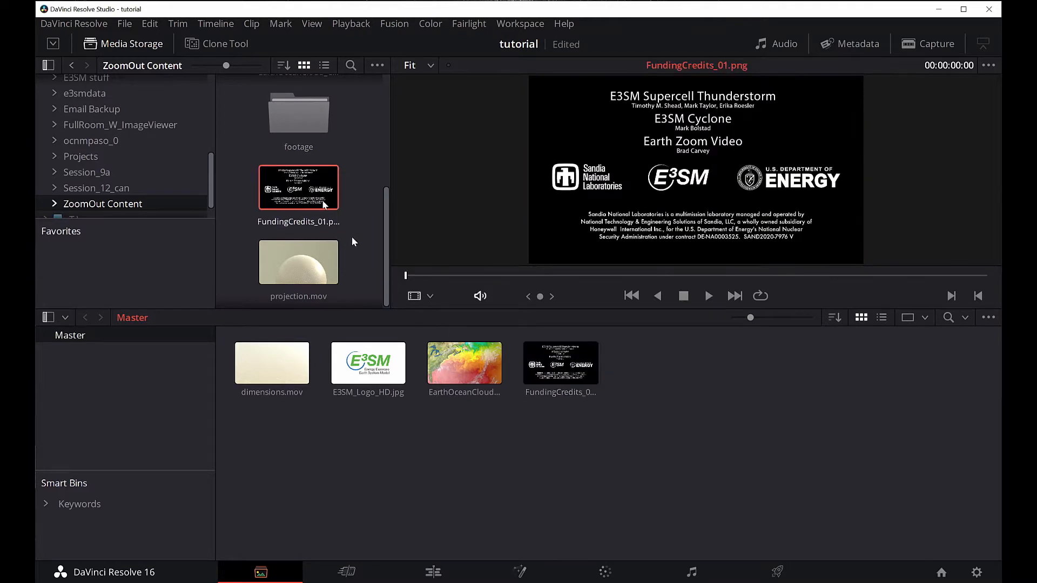
pyautogui.click(297, 262)
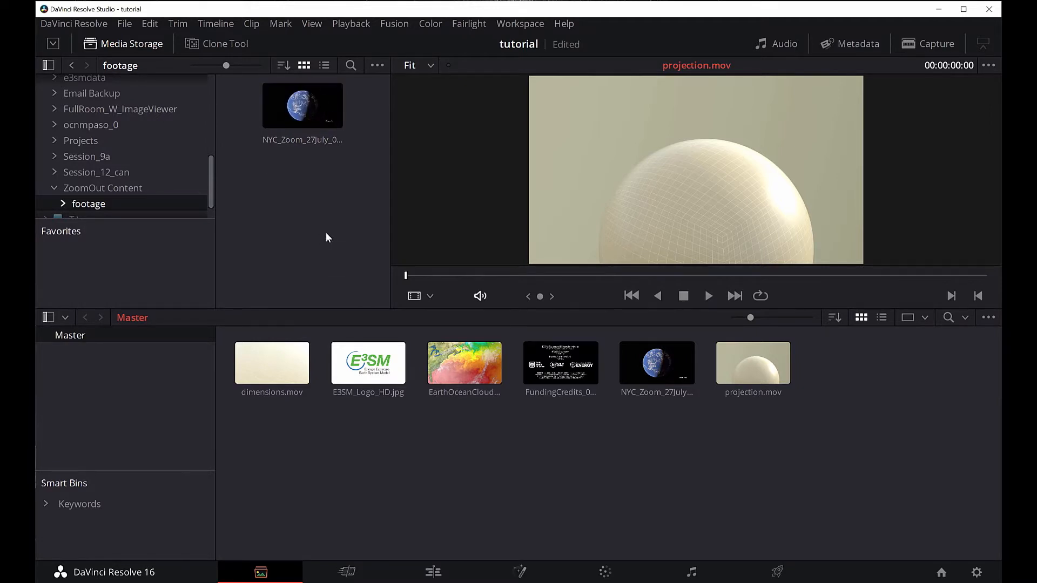
pyautogui.click(656, 363)
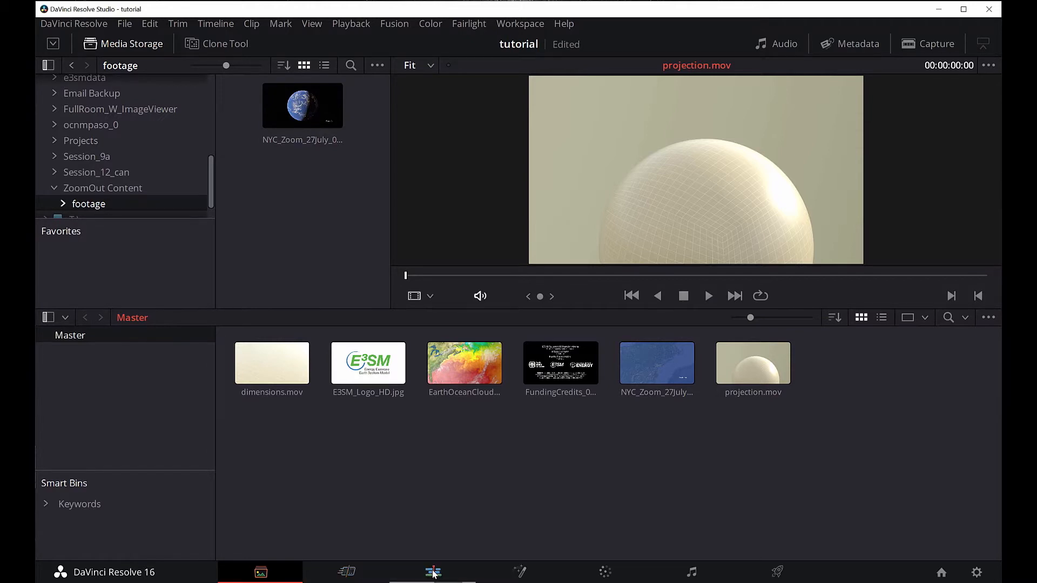
# - On the Edit page, put E3SM_Logo_HD.jpg on a new timeline and trim it to about four seconds
pyautogui.click(433, 572)
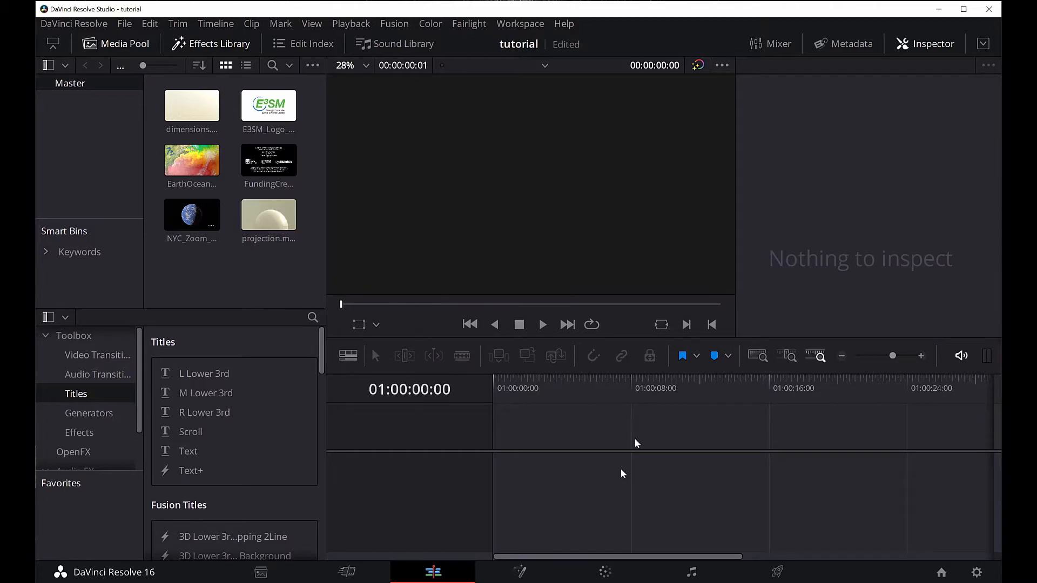
pyautogui.moveTo(259, 145)
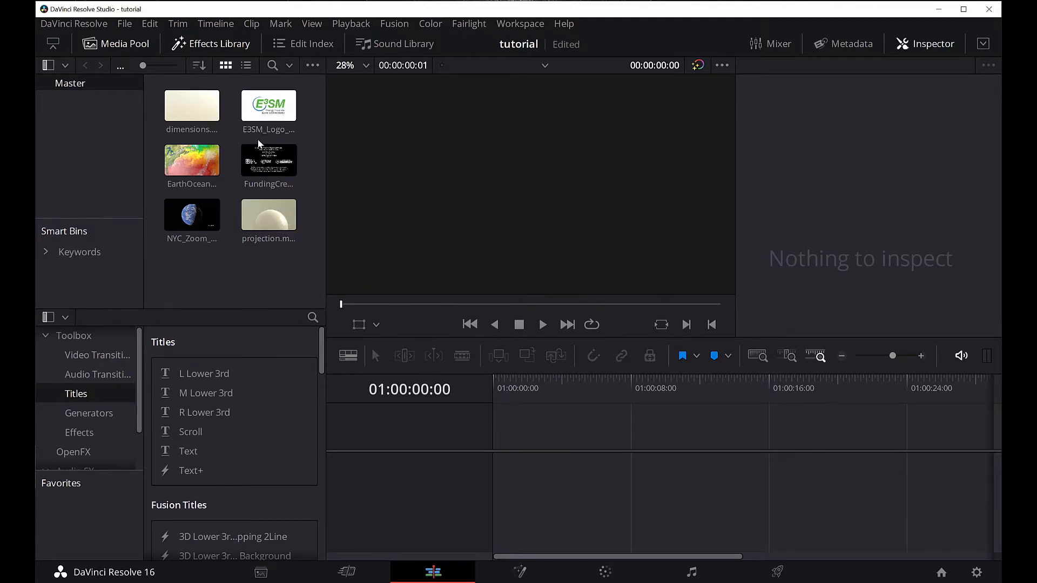
pyautogui.click(267, 106)
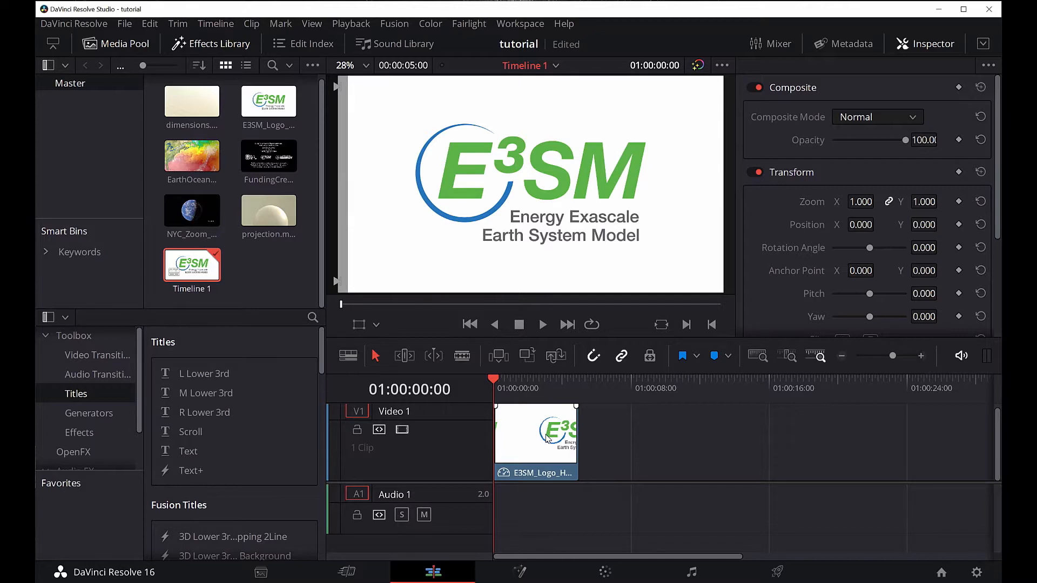
pyautogui.moveTo(619, 449)
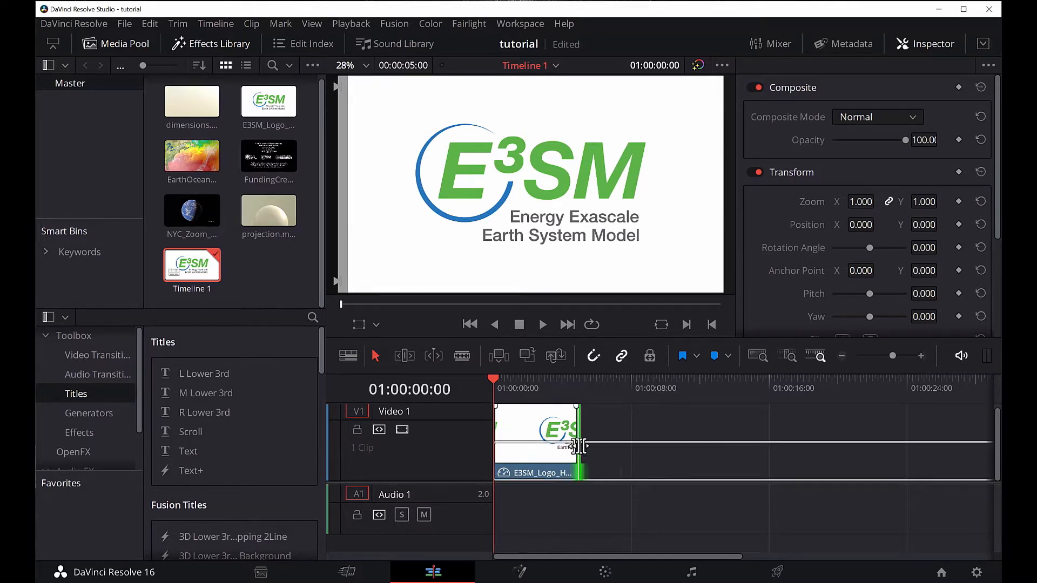
pyautogui.moveTo(580, 442); pyautogui.dragTo(559, 443)
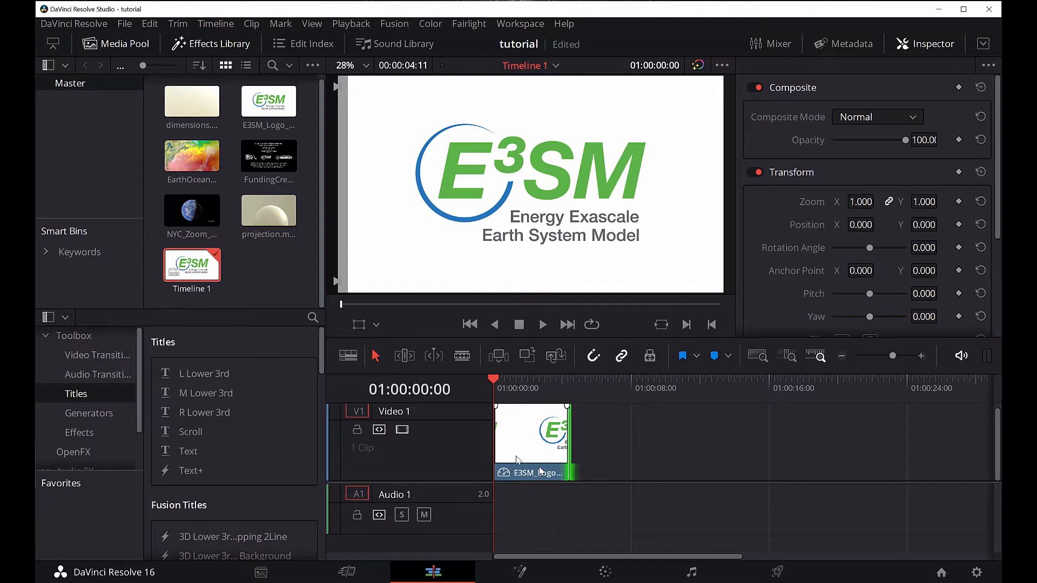
pyautogui.moveTo(349, 192)
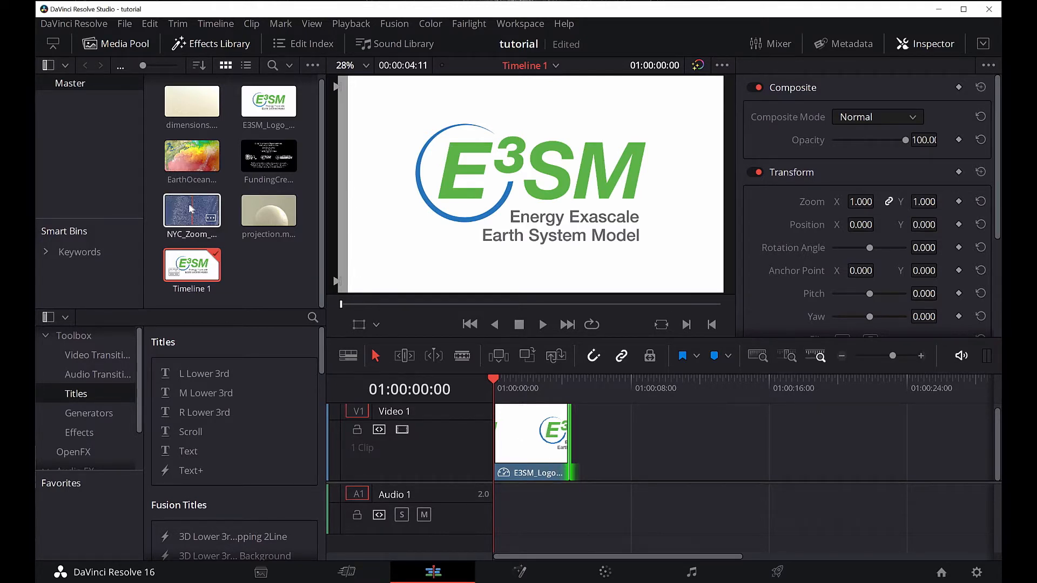
# - Drop the NYC_Zoom sequence onto Video 1 right after the logo clip
pyautogui.moveTo(191, 210); pyautogui.dragTo(681, 450)
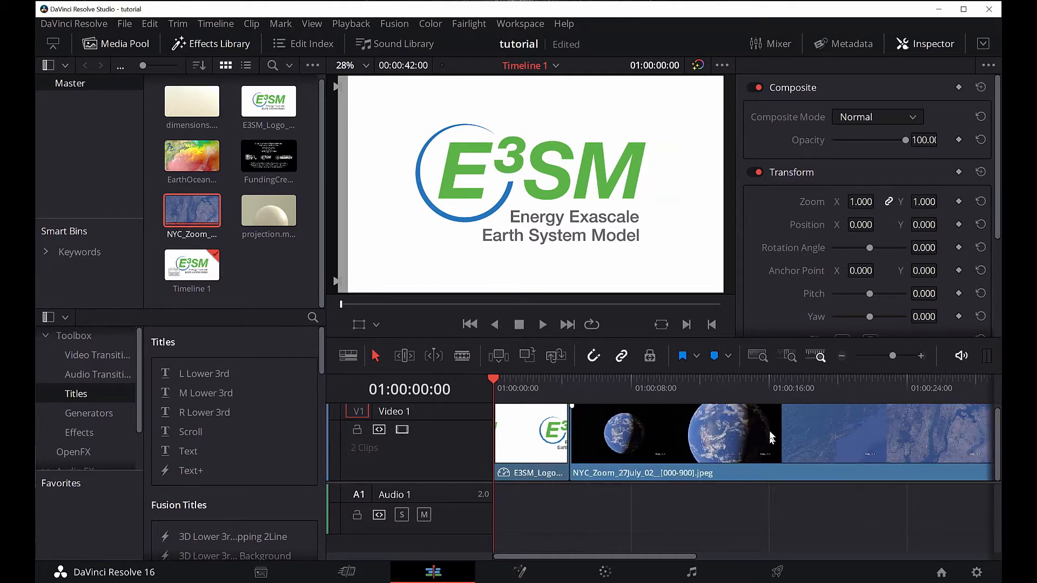
pyautogui.moveTo(741, 445)
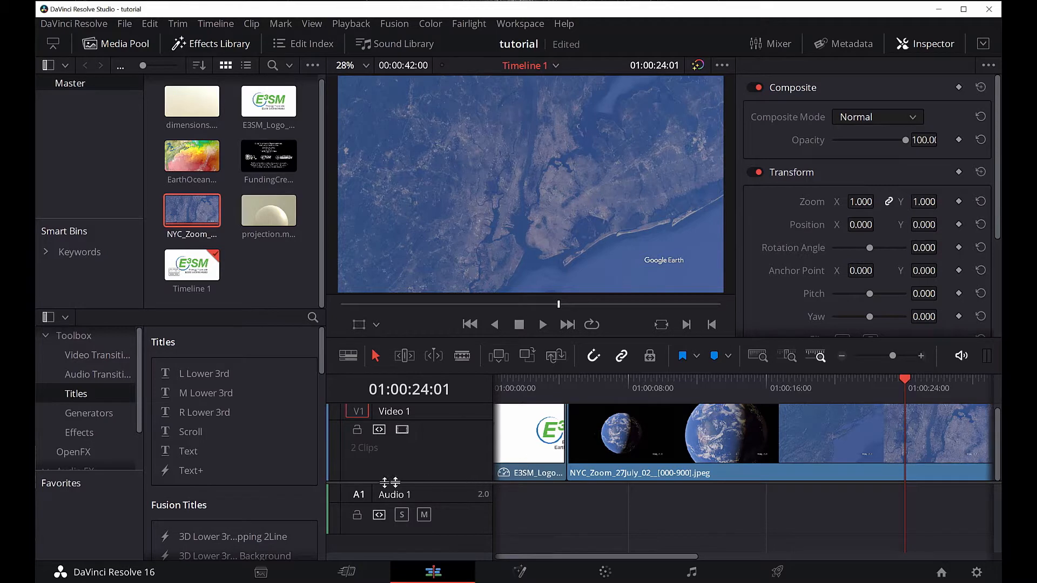
pyautogui.moveTo(386, 428)
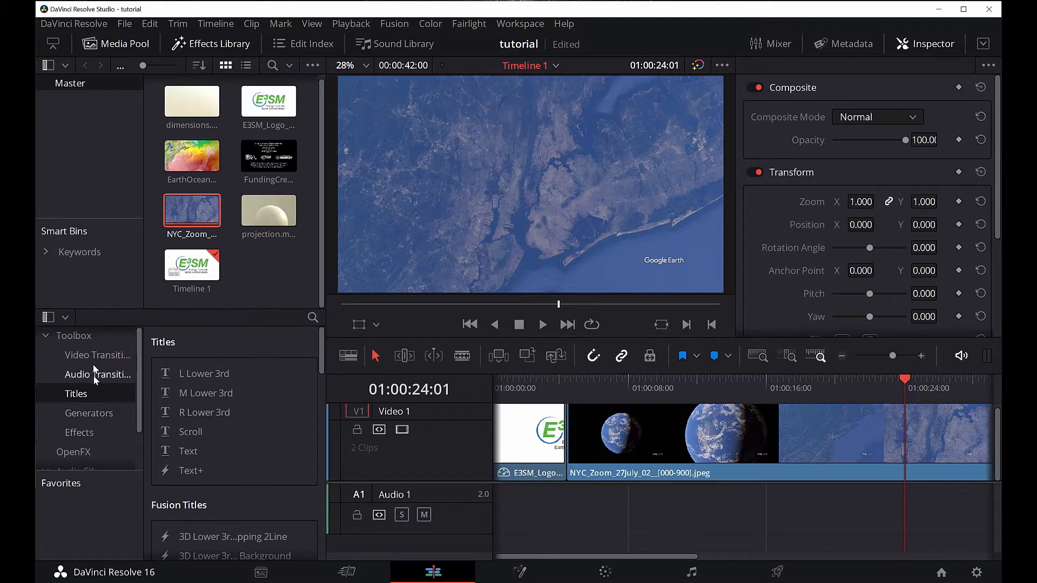
# - Add a Cross Dissolve between the logo and NYC_Zoom, then play the transition back
pyautogui.click(97, 355)
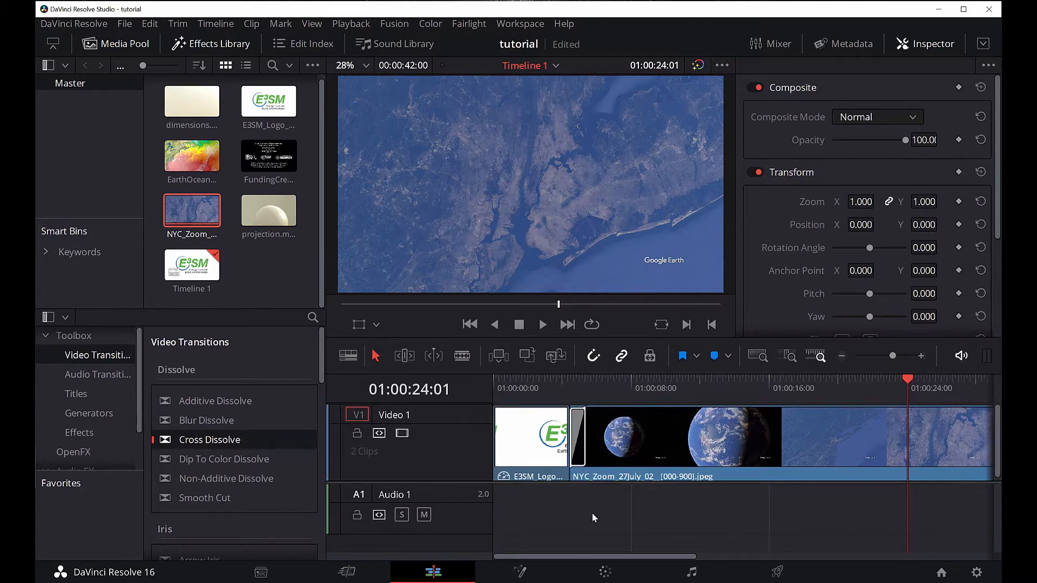
pyautogui.click(816, 389)
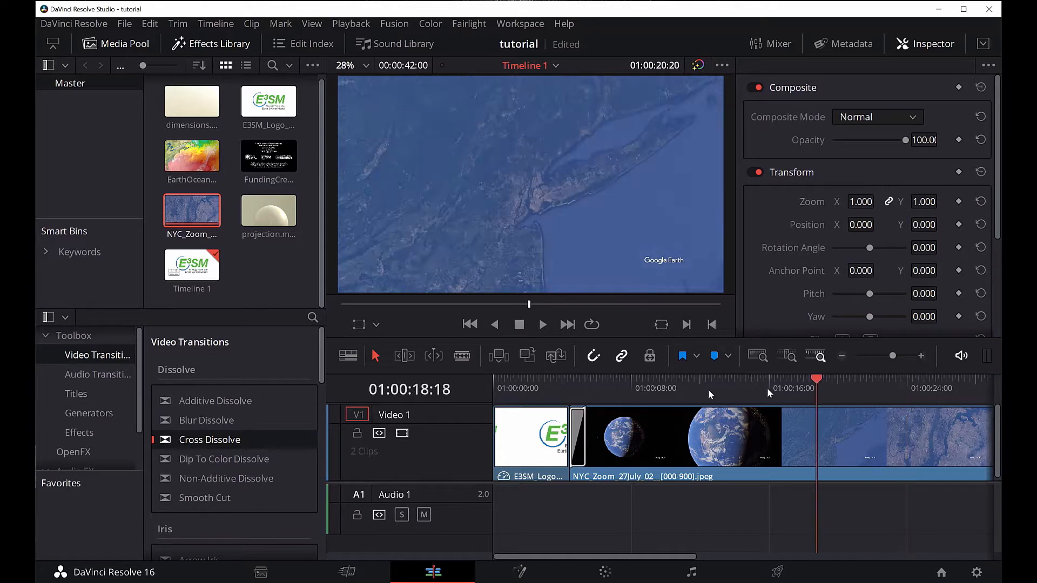
pyautogui.click(587, 380)
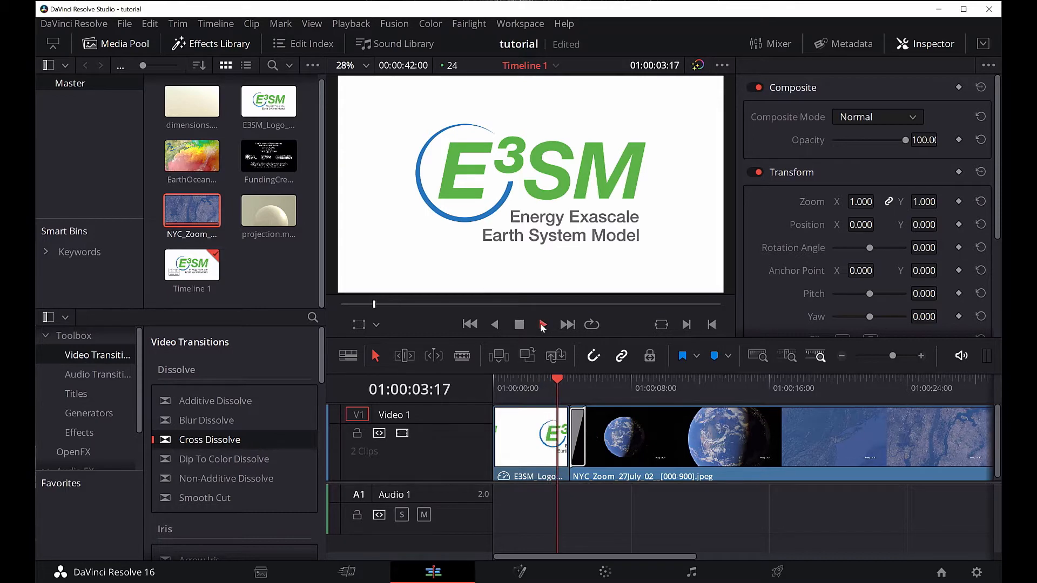
pyautogui.click(542, 324)
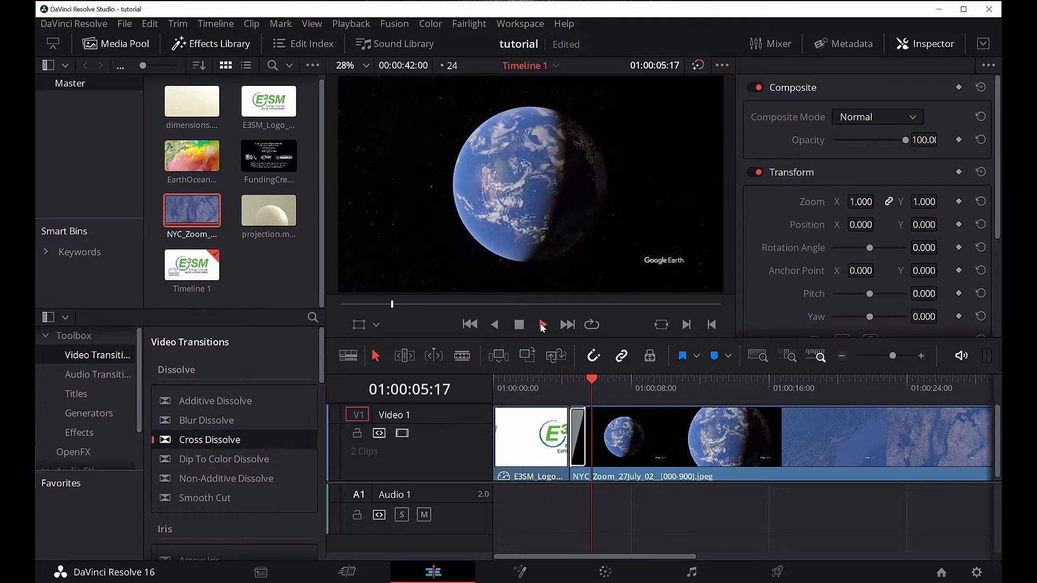
pyautogui.click(542, 324)
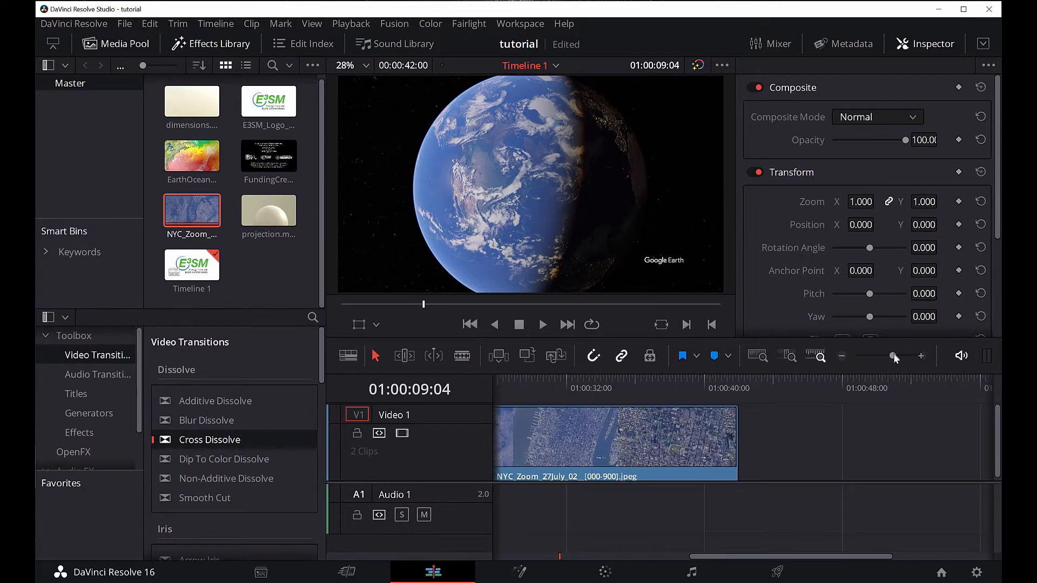
# - Place projection.mov on the timeline directly after the NYC_Zoom clip
pyautogui.moveTo(893, 356); pyautogui.dragTo(883, 355)
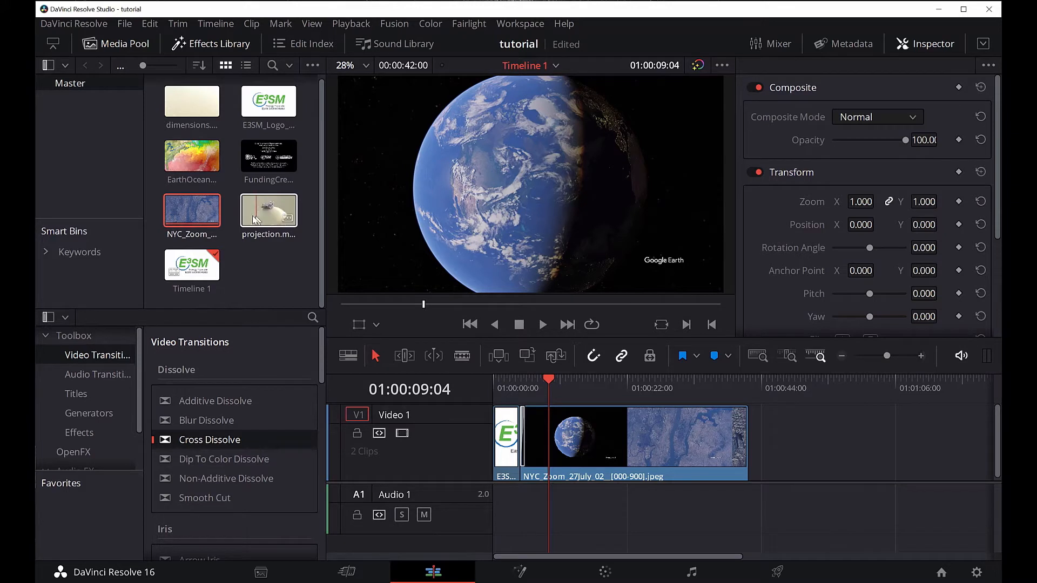
pyautogui.moveTo(318, 223)
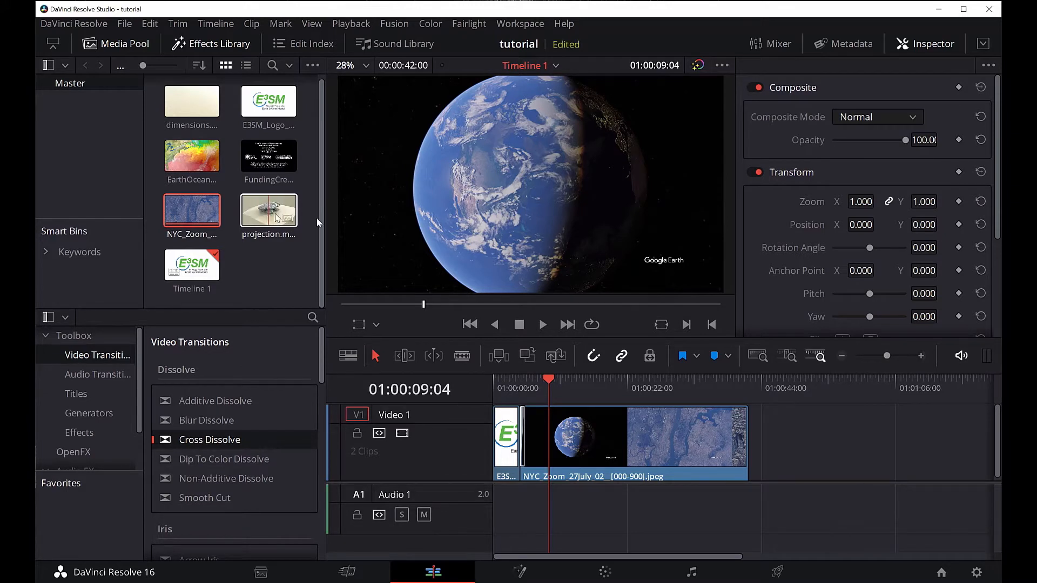
pyautogui.moveTo(268, 210); pyautogui.dragTo(805, 397)
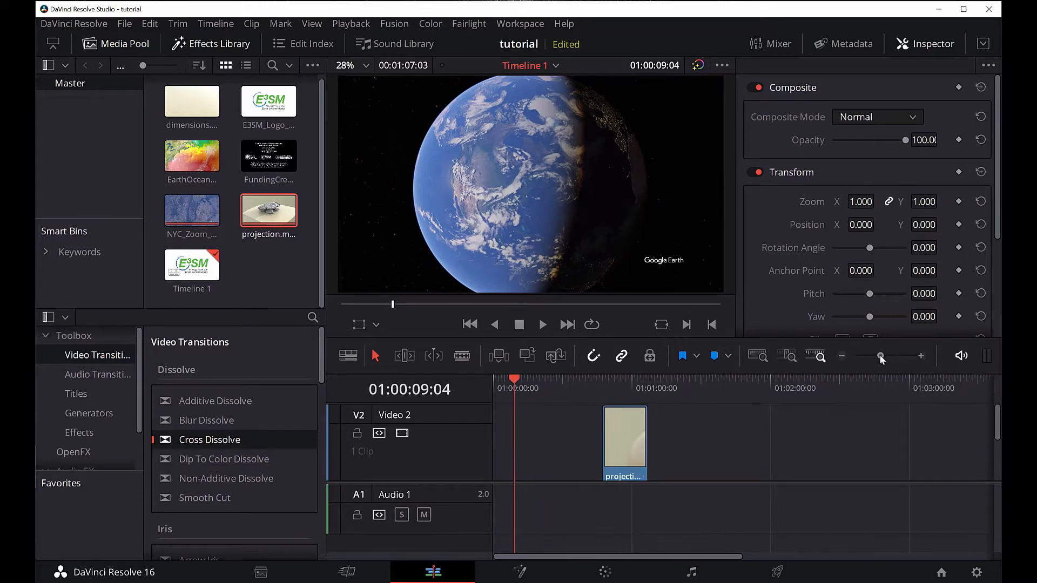
pyautogui.moveTo(624, 439); pyautogui.dragTo(536, 439)
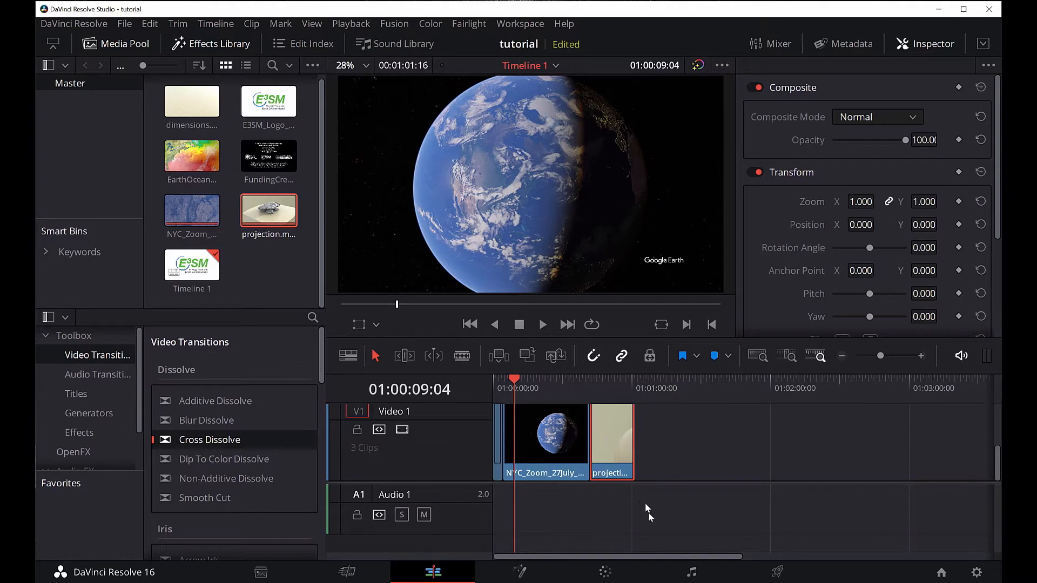
pyautogui.moveTo(806, 462)
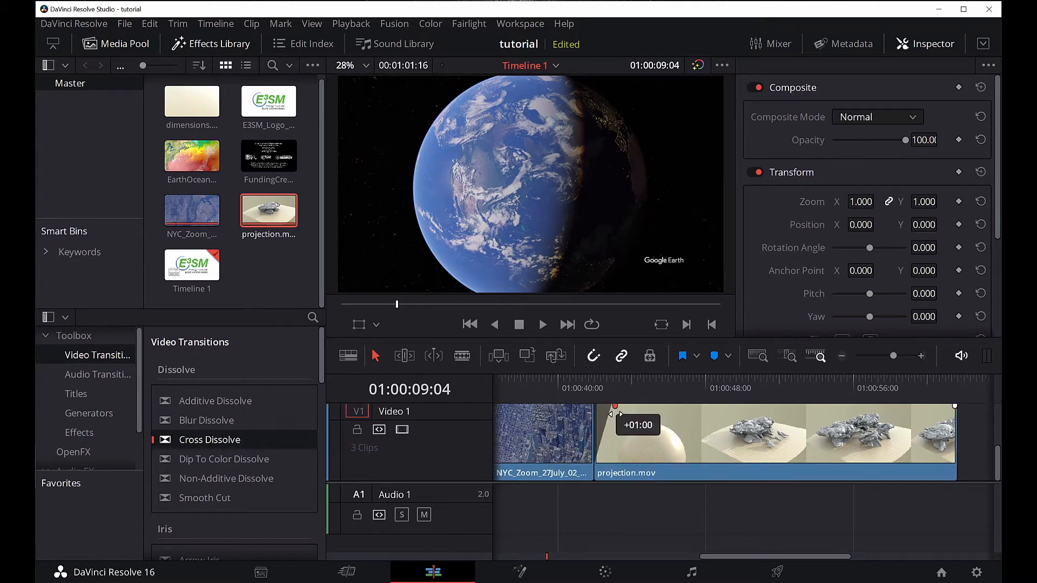
# - Fade NYC_Zoom out and projection.mov in at their join, then preview the blend
pyautogui.moveTo(620, 413); pyautogui.dragTo(604, 433)
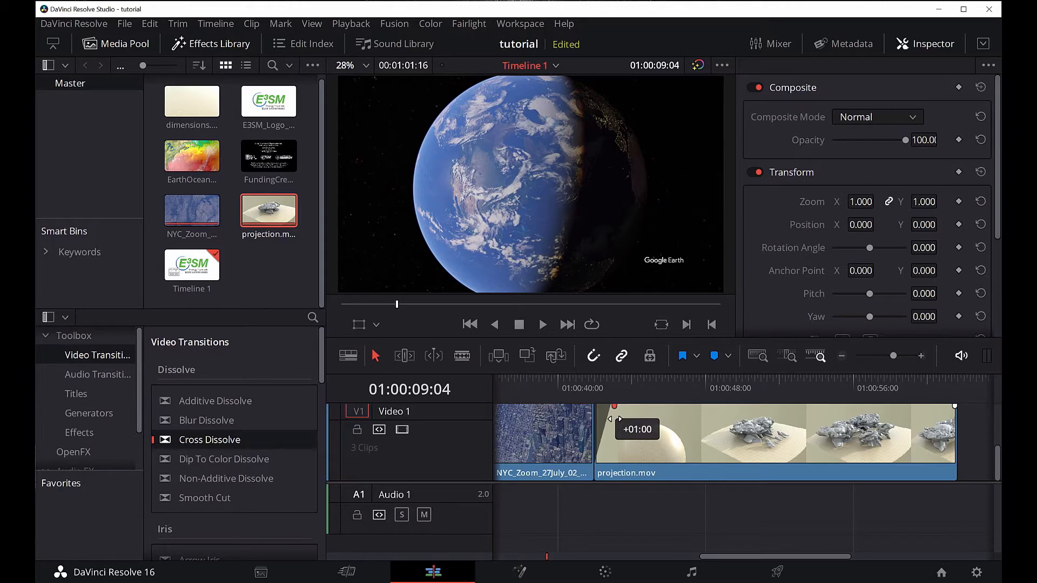
pyautogui.moveTo(635, 430); pyautogui.dragTo(621, 429)
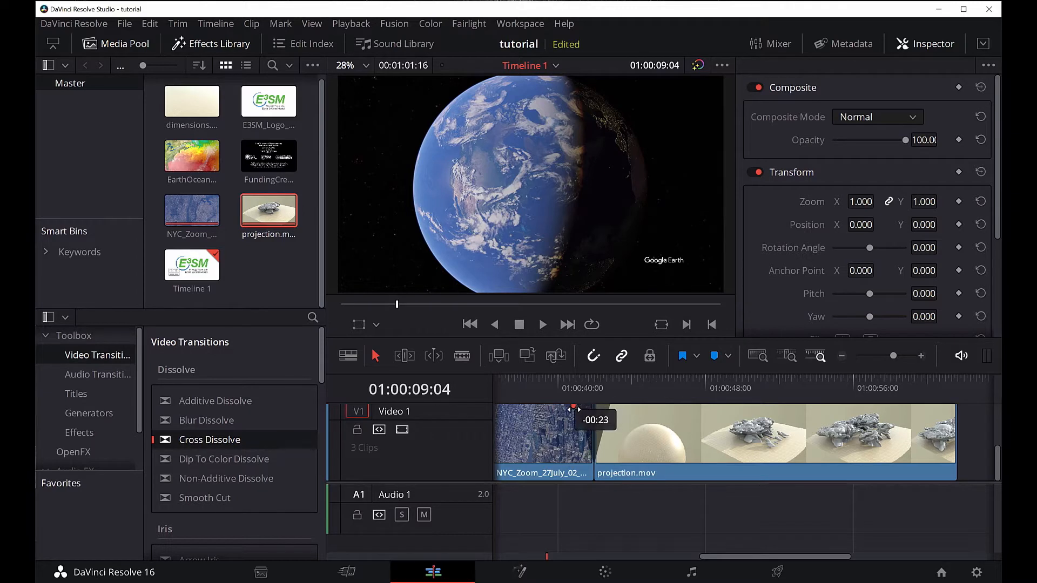
pyautogui.moveTo(598, 395)
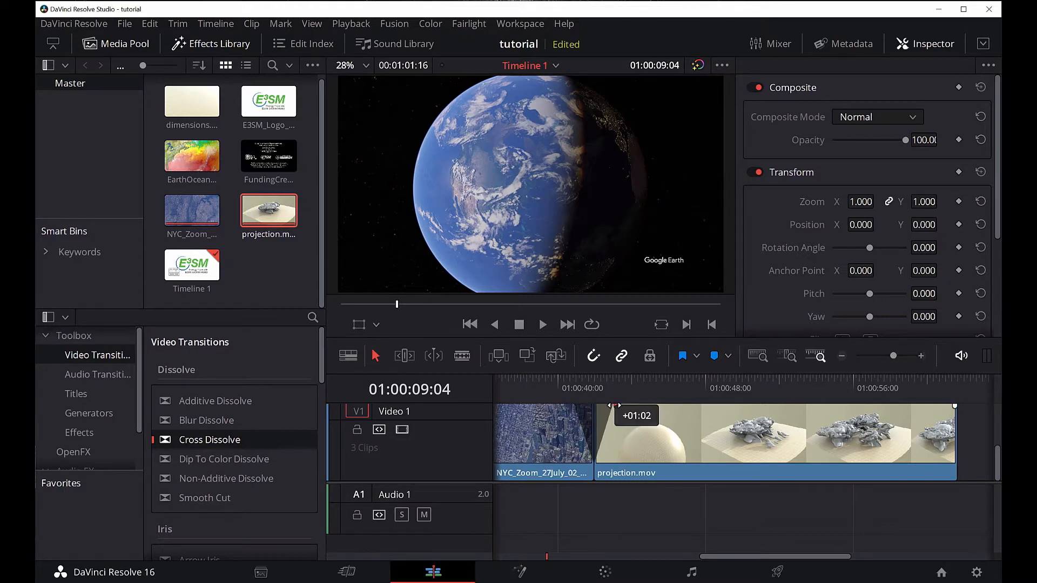
pyautogui.click(515, 382)
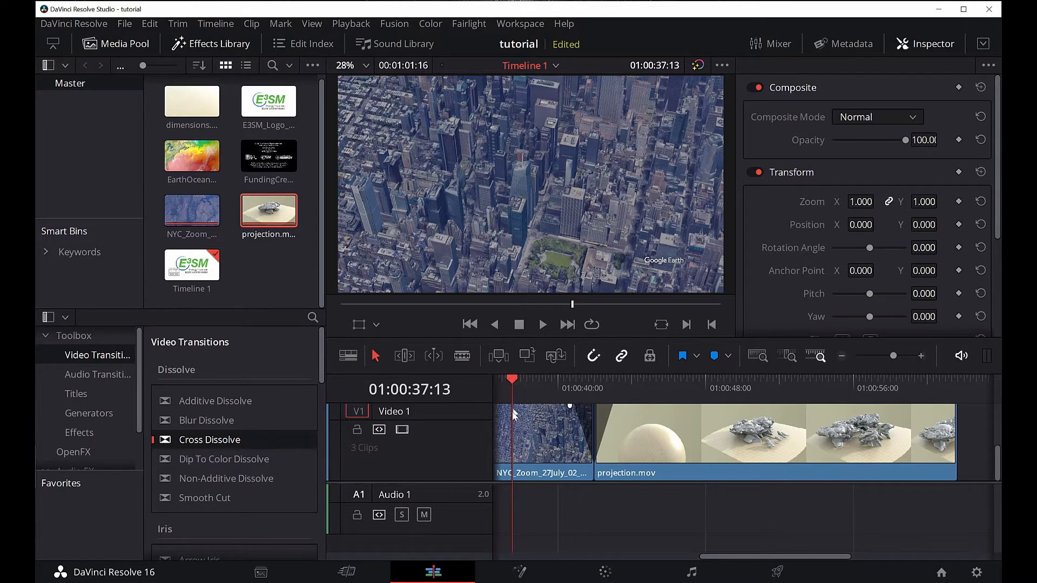
pyautogui.moveTo(539, 386)
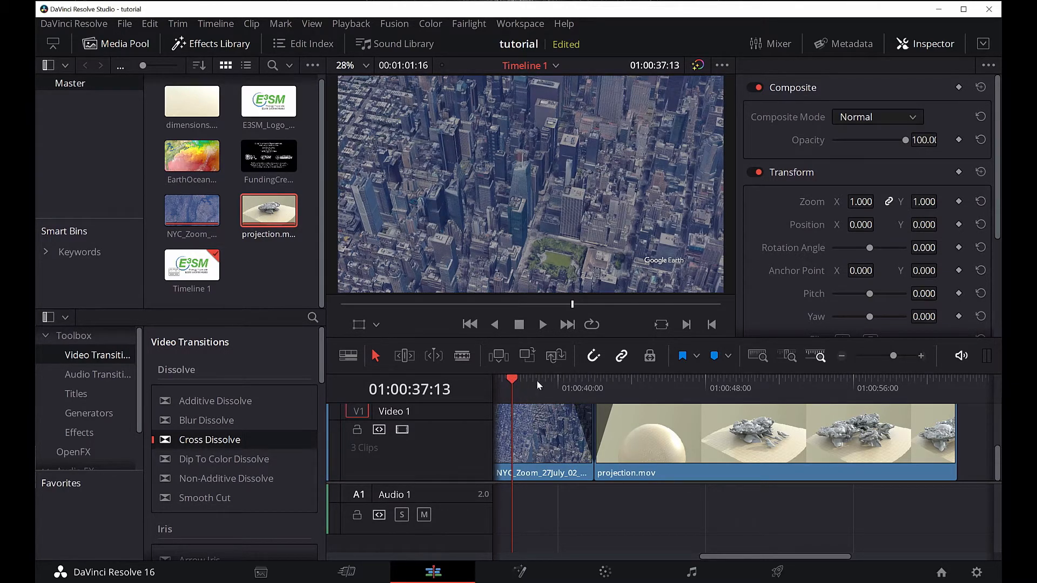
pyautogui.moveTo(512, 405)
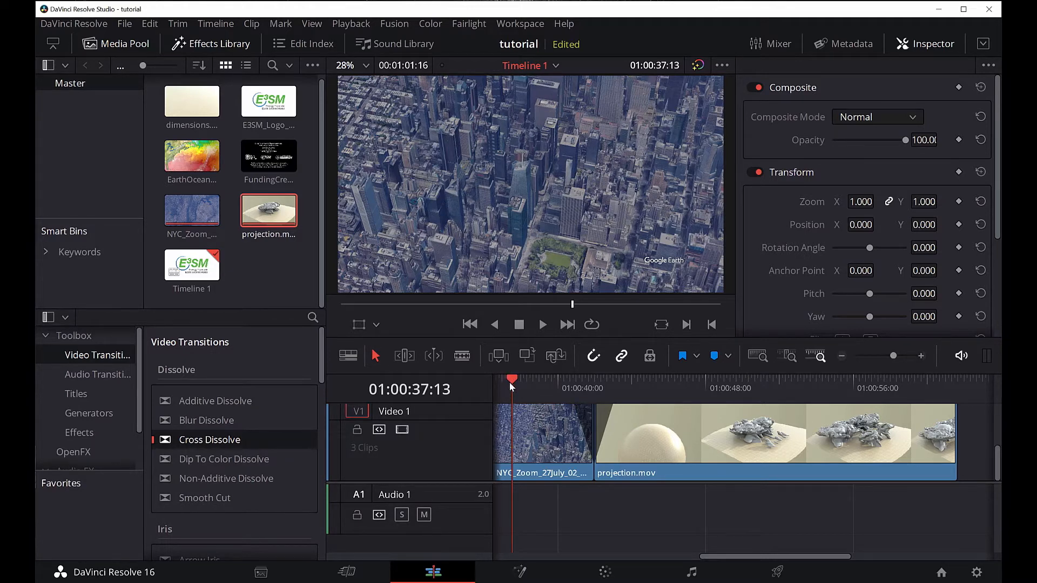
pyautogui.click(542, 324)
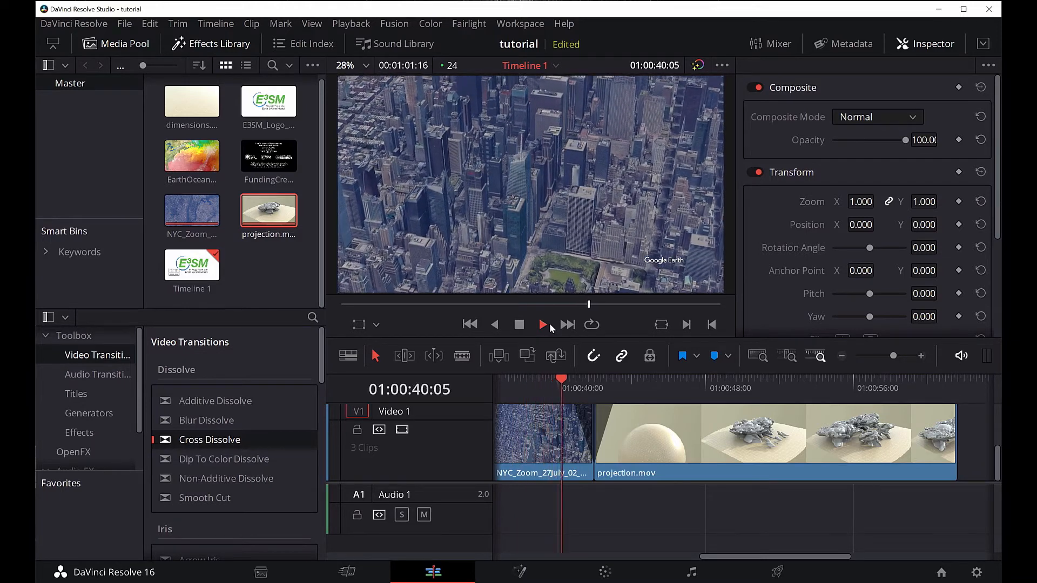
pyautogui.click(543, 324)
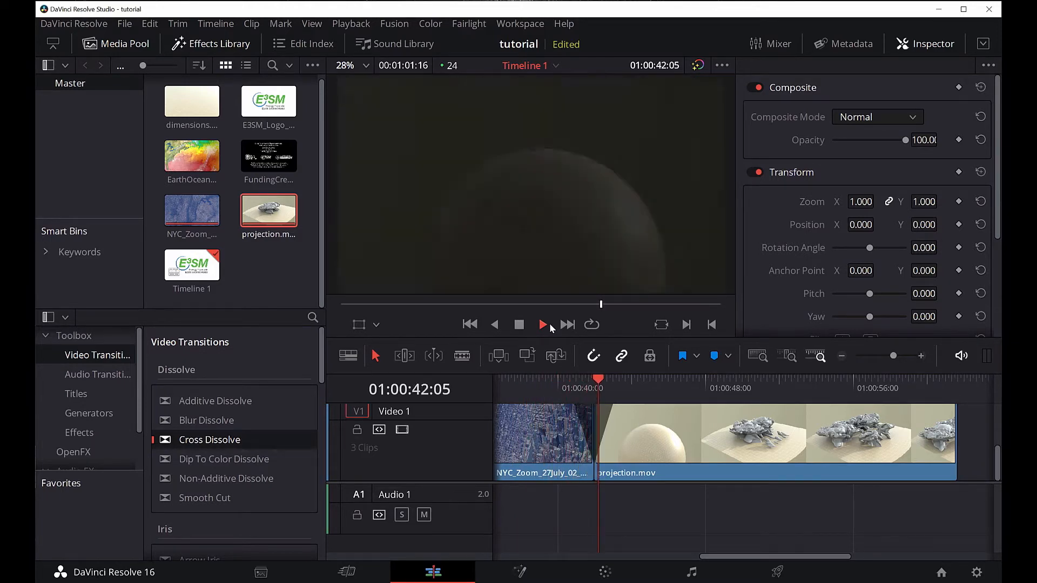
pyautogui.click(542, 324)
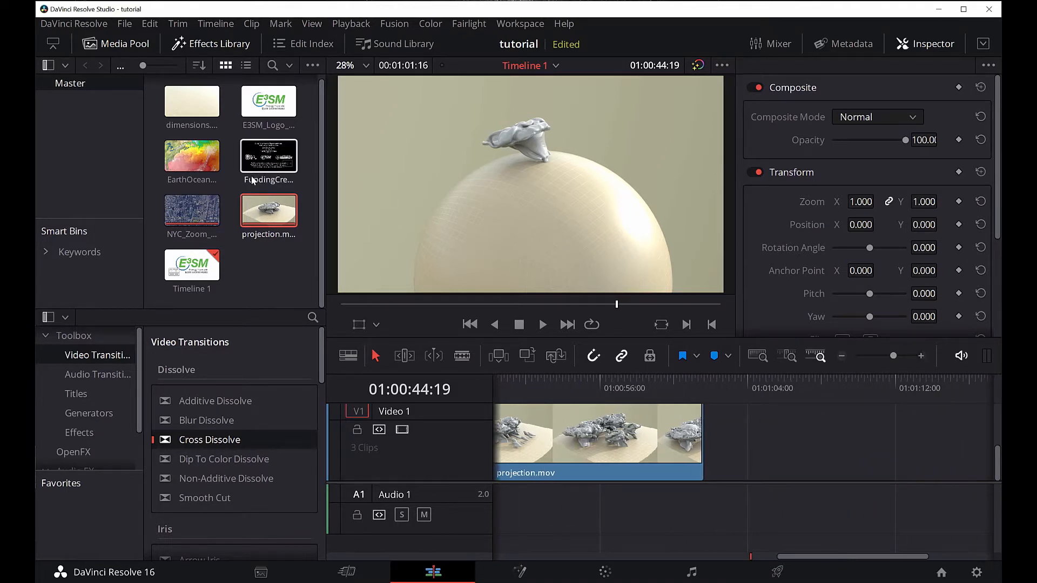
# - Add FundingCredits to Video 1 after projection.mov and adjust its length
pyautogui.moveTo(268, 157); pyautogui.dragTo(767, 437)
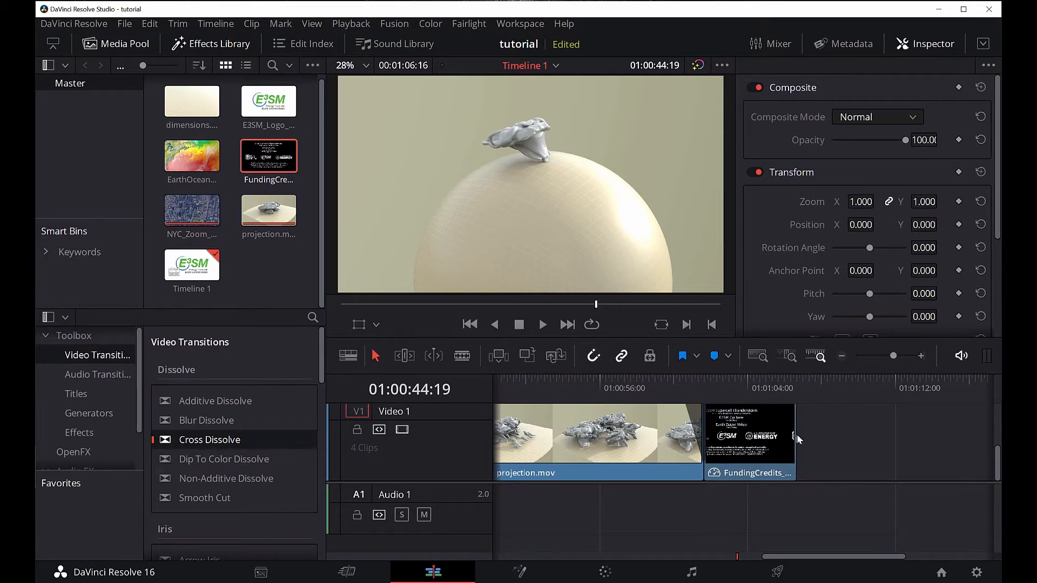
pyautogui.moveTo(797, 439); pyautogui.dragTo(836, 440)
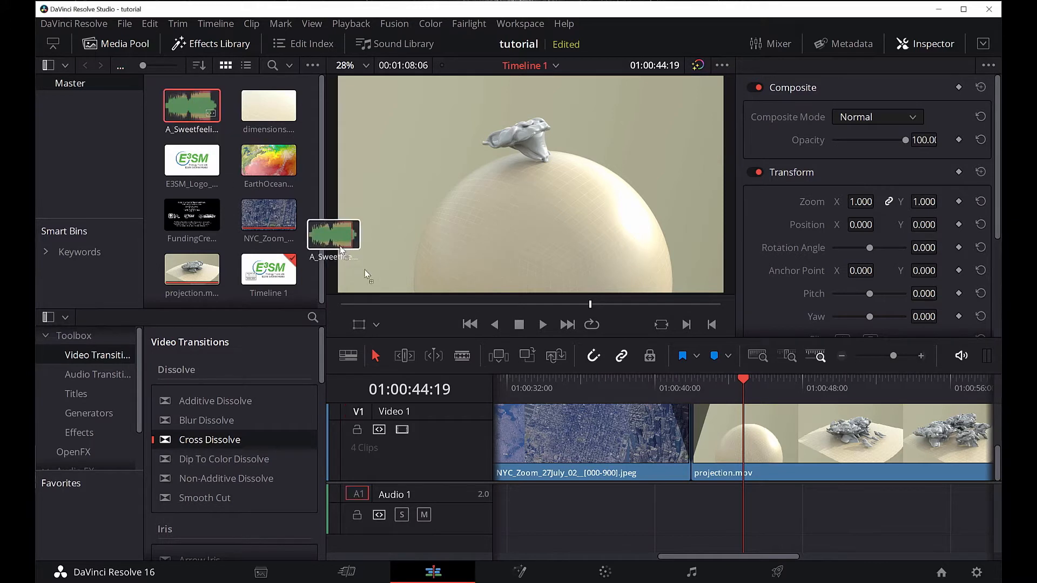
# - Lay A_Sweetfeeling.mp3 on Audio 1 from the timeline start with a short fade-in
pyautogui.moveTo(334, 239); pyautogui.dragTo(487, 517)
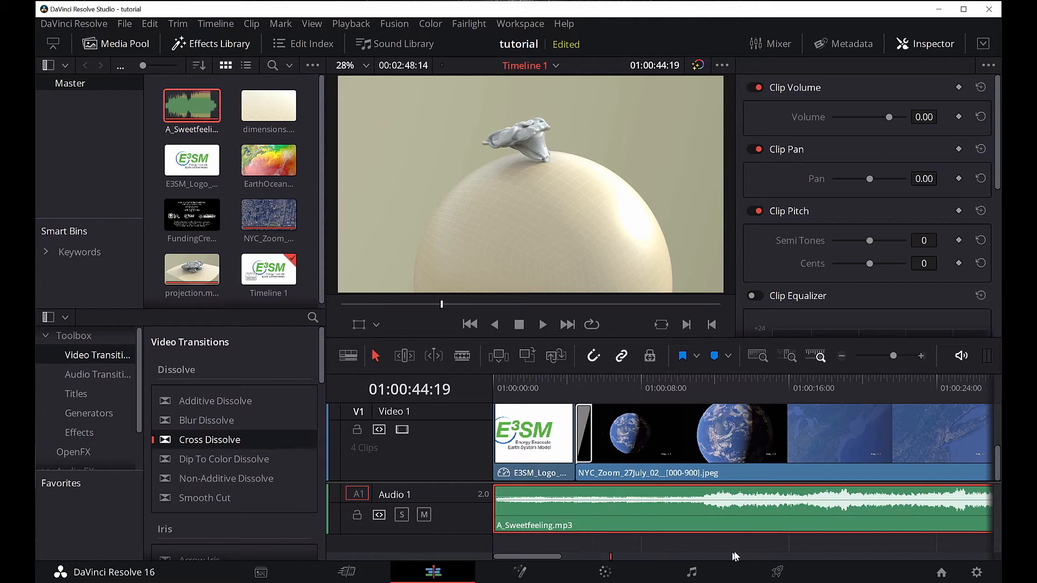
pyautogui.moveTo(747, 460)
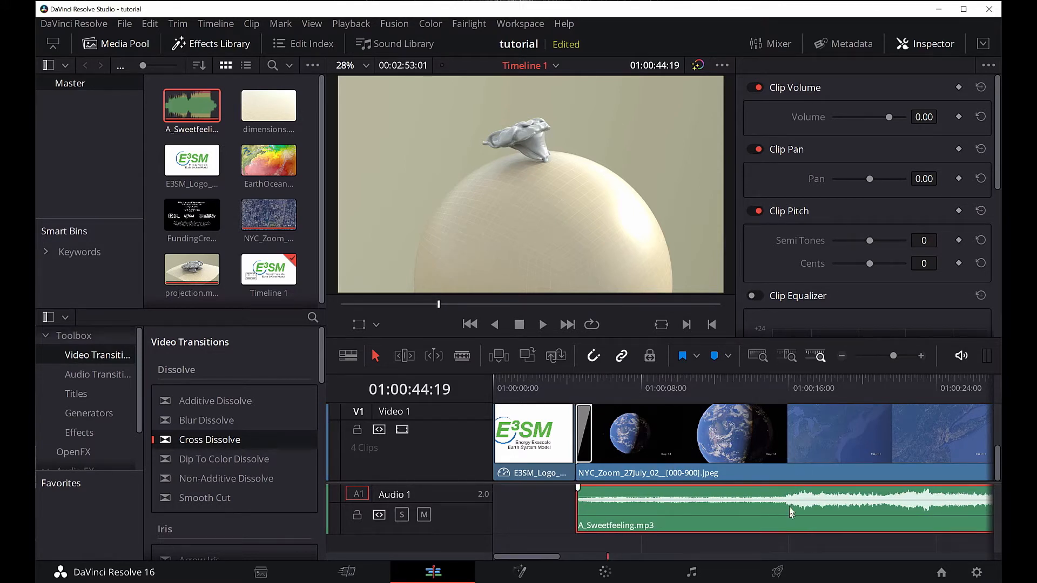
pyautogui.moveTo(732, 546)
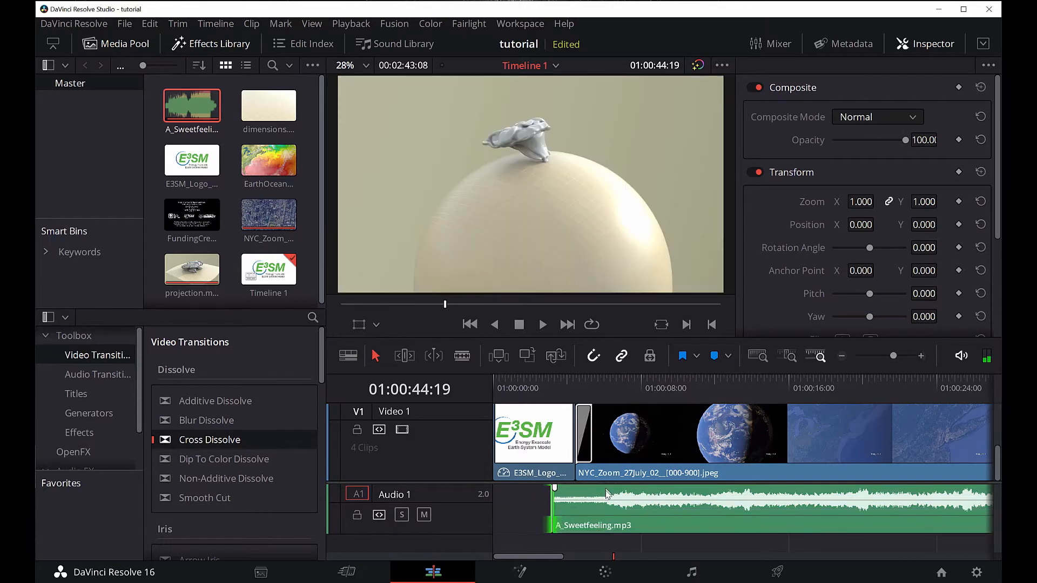
pyautogui.moveTo(605, 509); pyautogui.dragTo(529, 509)
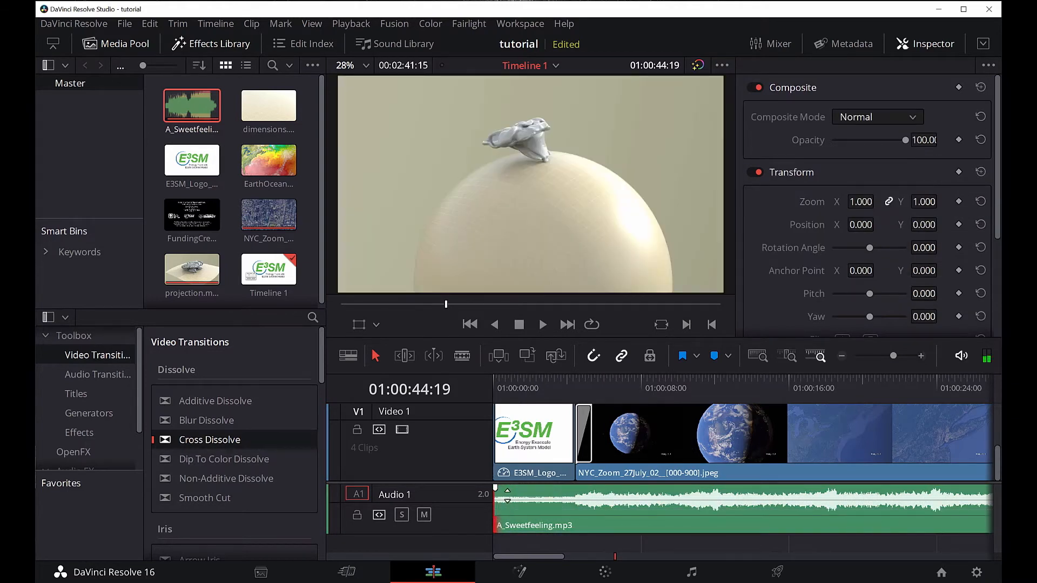
pyautogui.moveTo(493, 502); pyautogui.dragTo(509, 503)
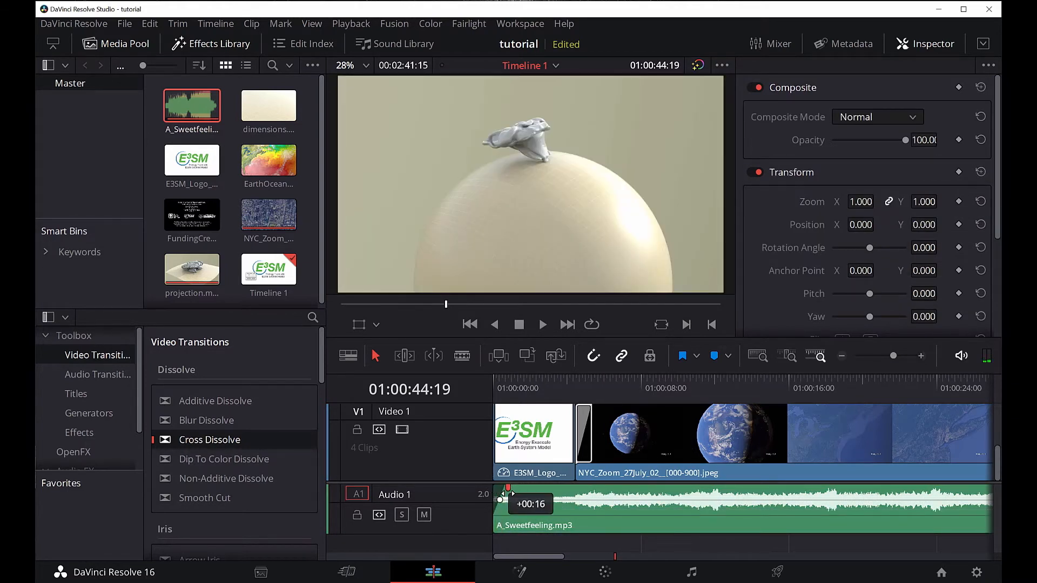
pyautogui.moveTo(508, 499); pyautogui.dragTo(510, 499)
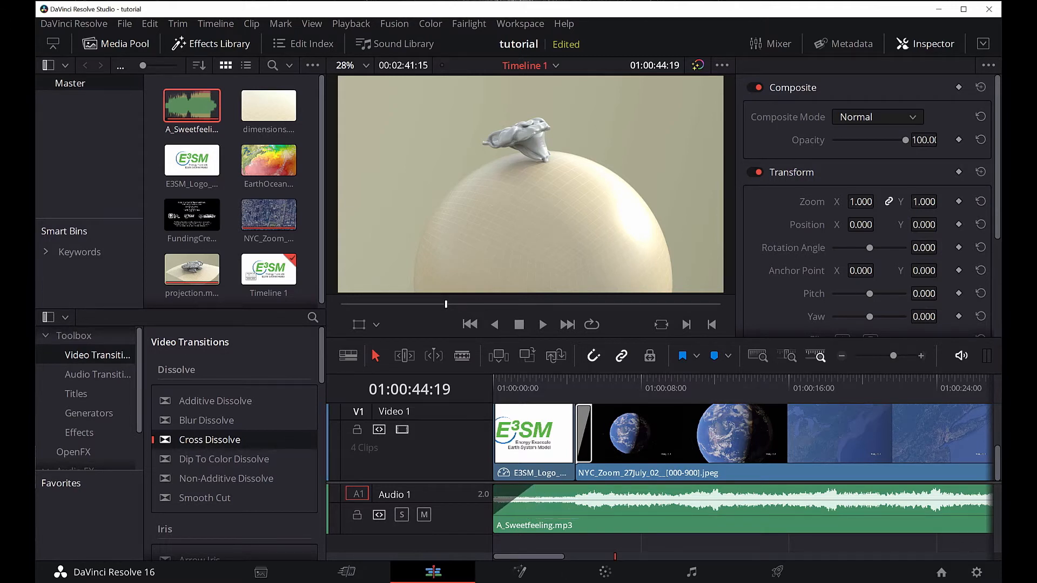
pyautogui.moveTo(434, 327)
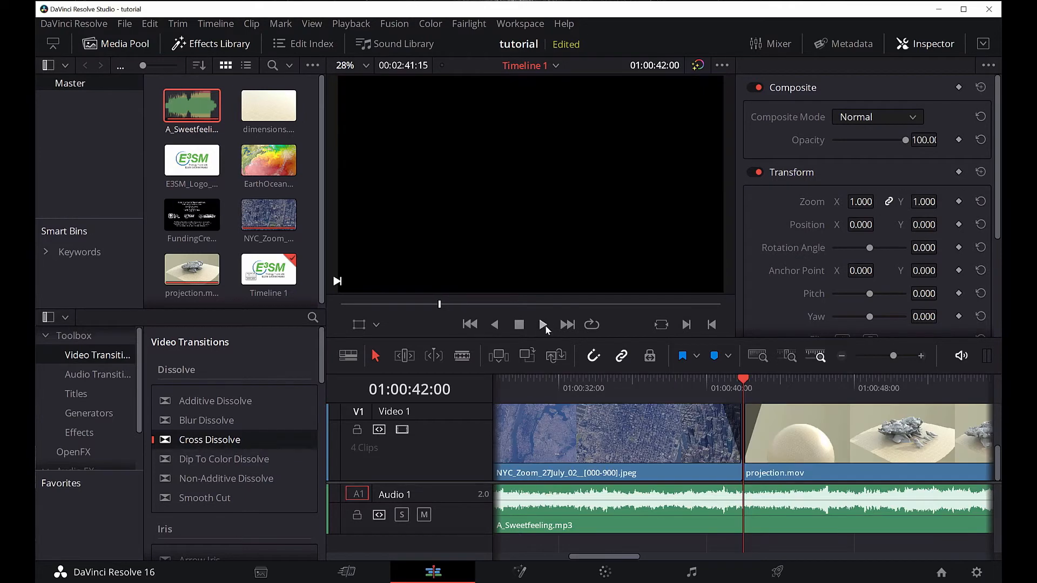
pyautogui.click(542, 324)
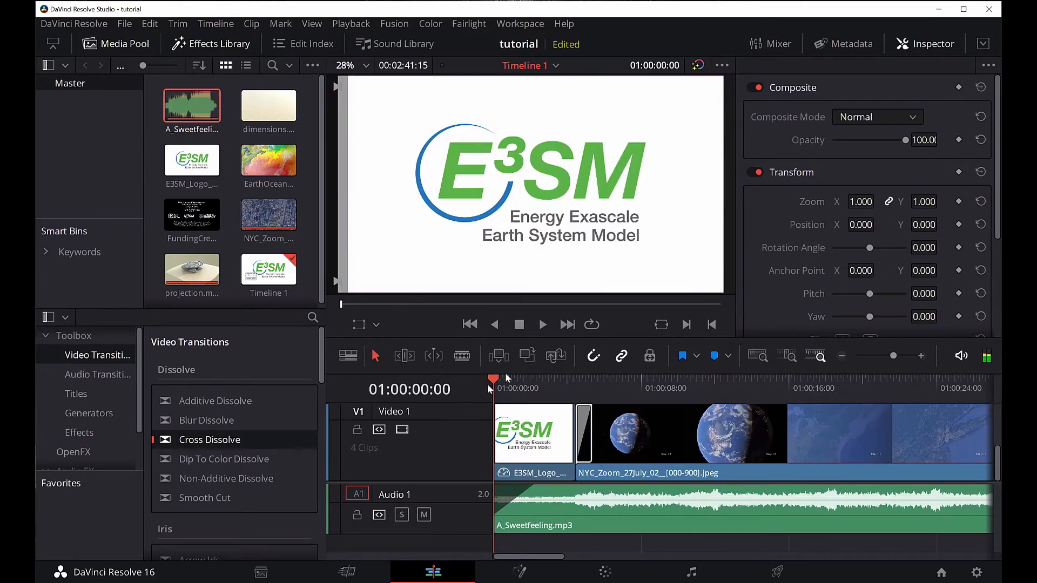
pyautogui.click(541, 324)
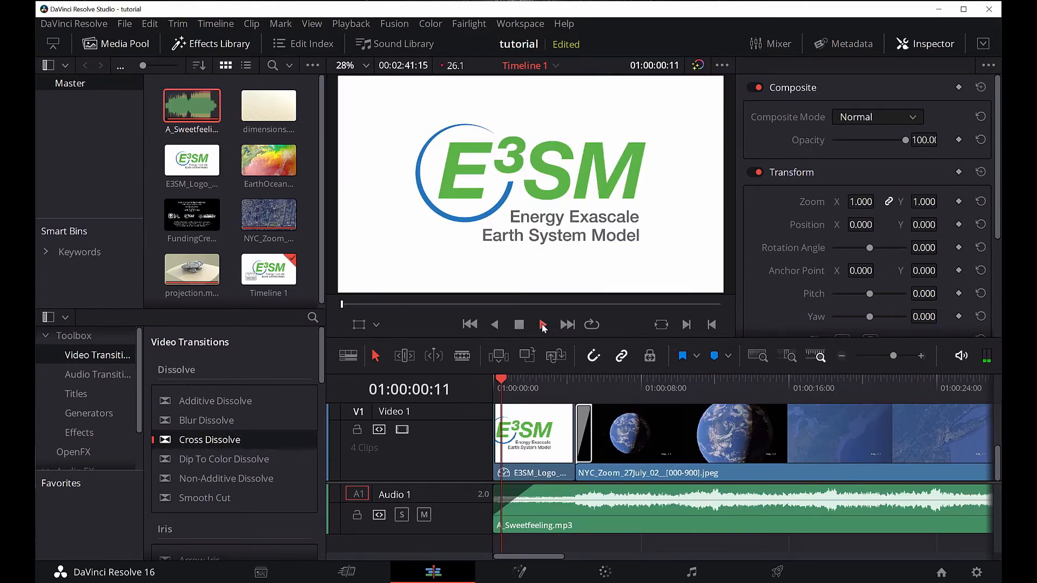
pyautogui.click(541, 324)
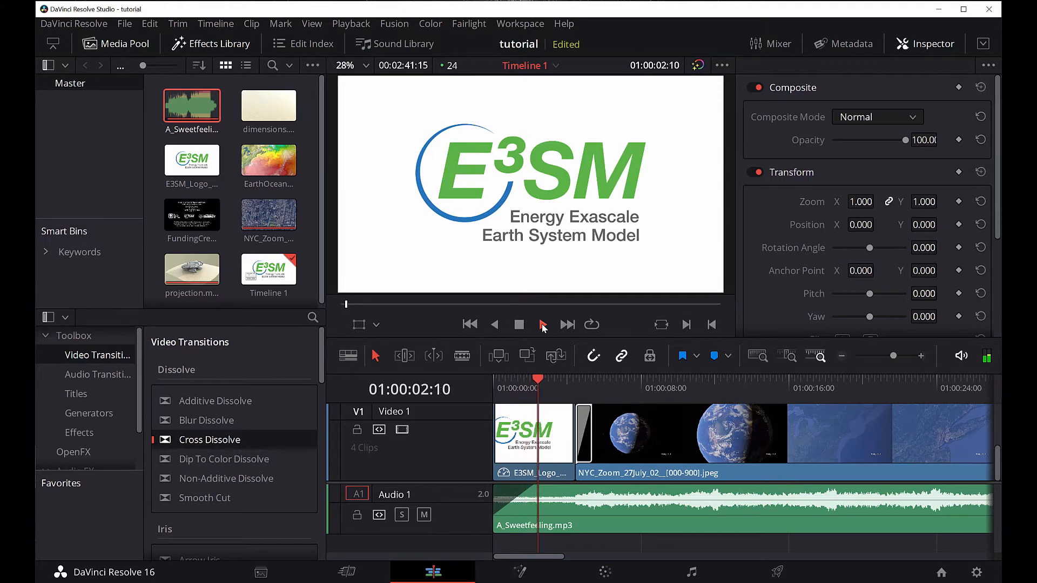
pyautogui.click(519, 325)
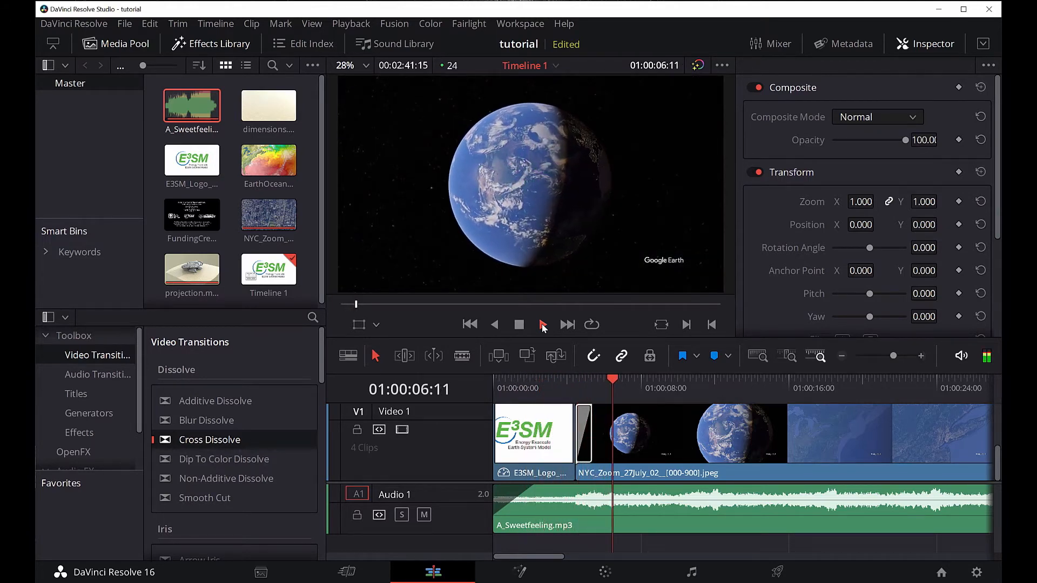
pyautogui.click(541, 324)
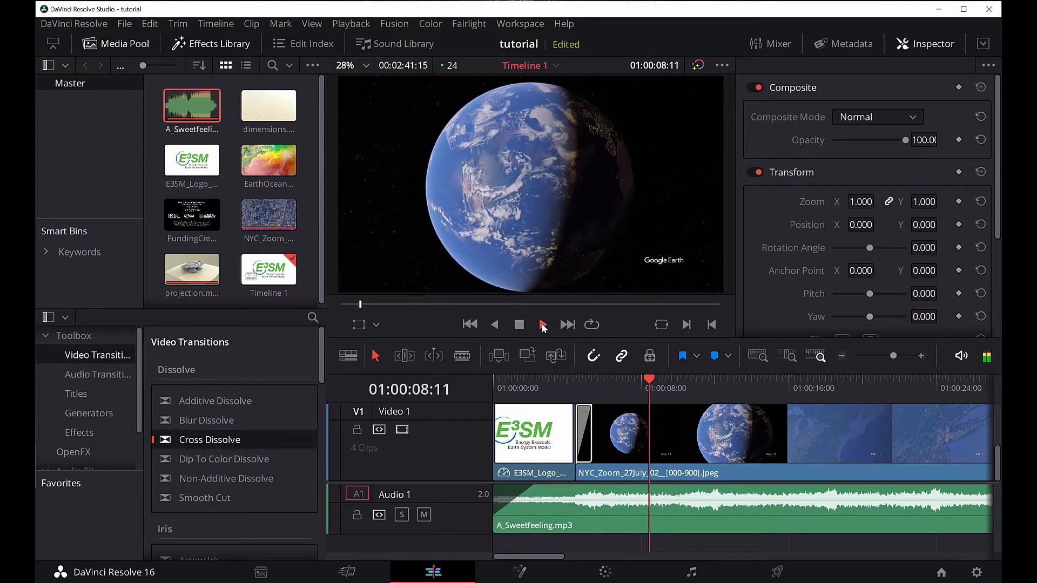
pyautogui.click(541, 324)
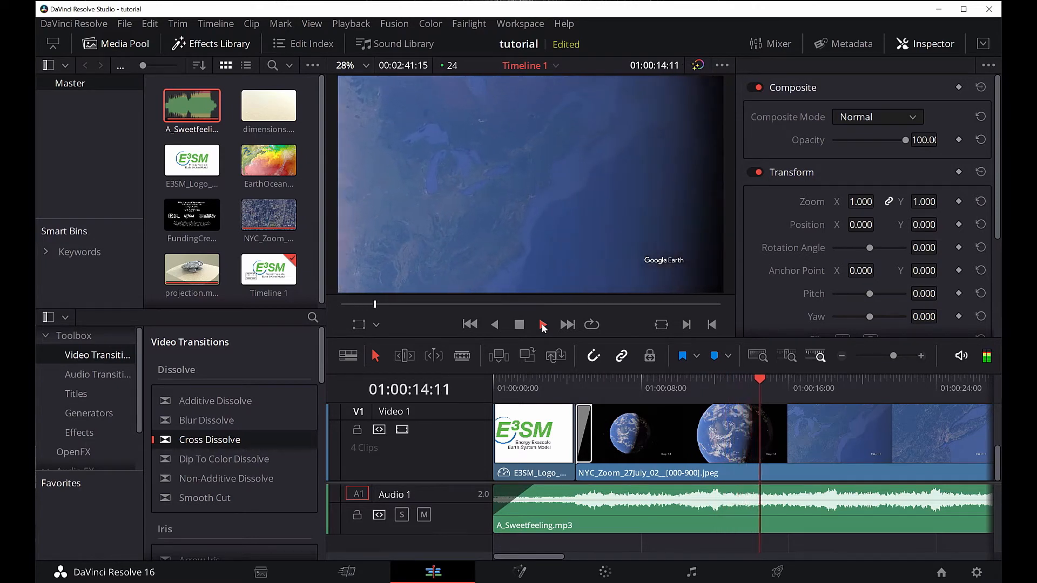
pyautogui.click(519, 324)
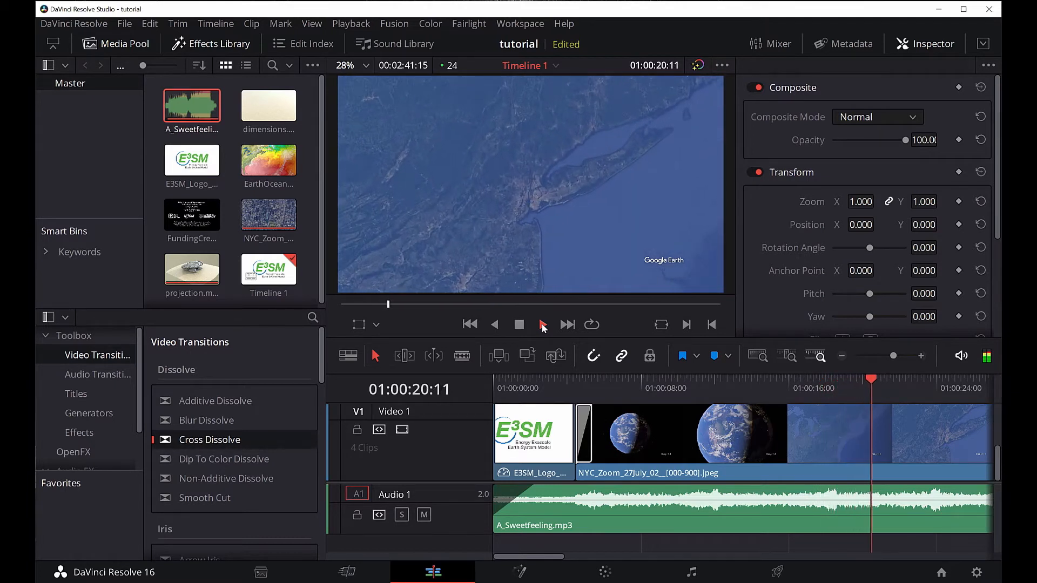
pyautogui.click(542, 324)
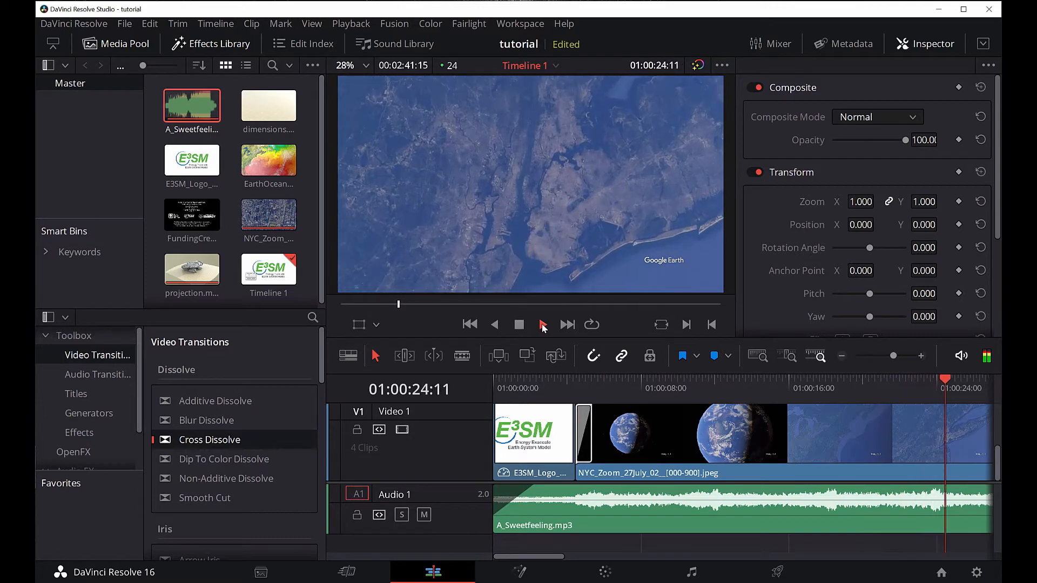
pyautogui.click(543, 324)
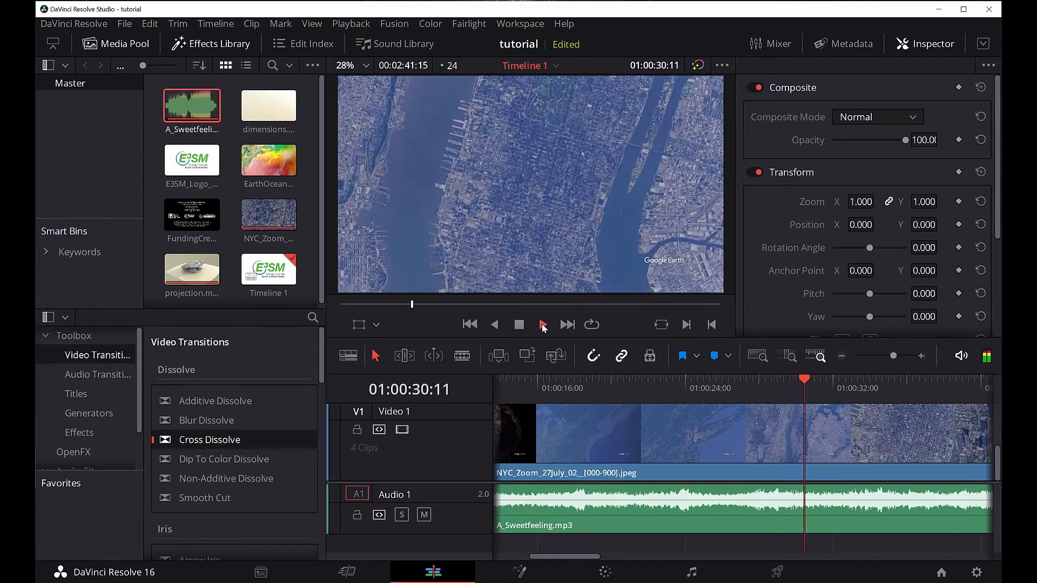
pyautogui.click(542, 324)
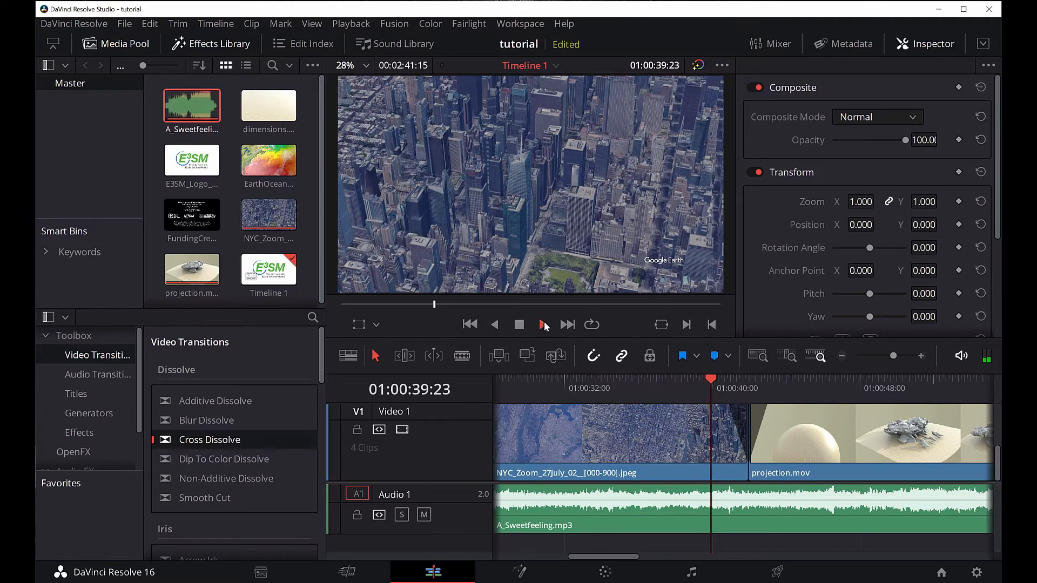
pyautogui.click(543, 324)
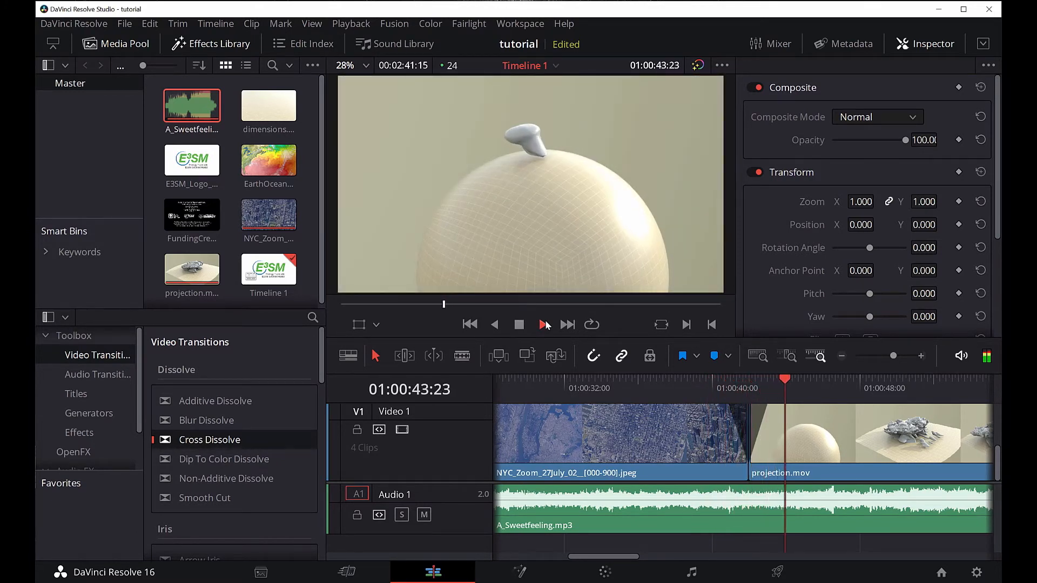
pyautogui.click(544, 324)
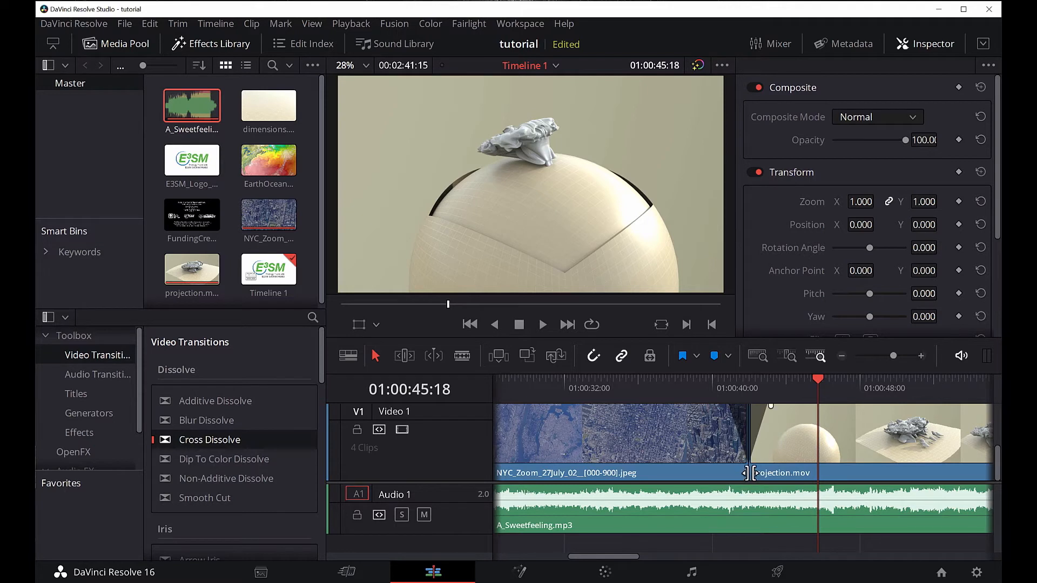
pyautogui.moveTo(750, 509)
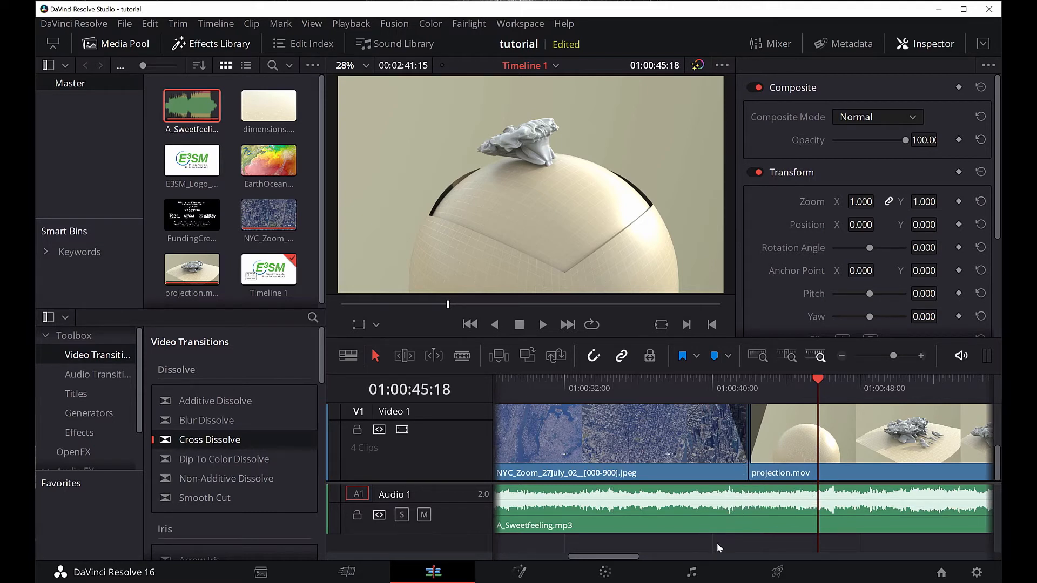
pyautogui.moveTo(504, 347)
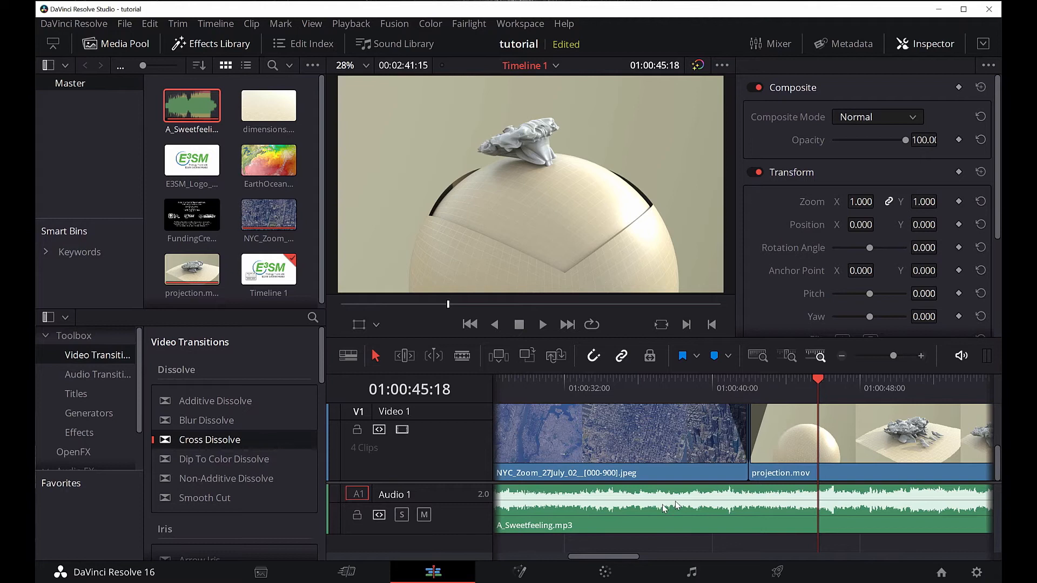
pyautogui.moveTo(797, 441)
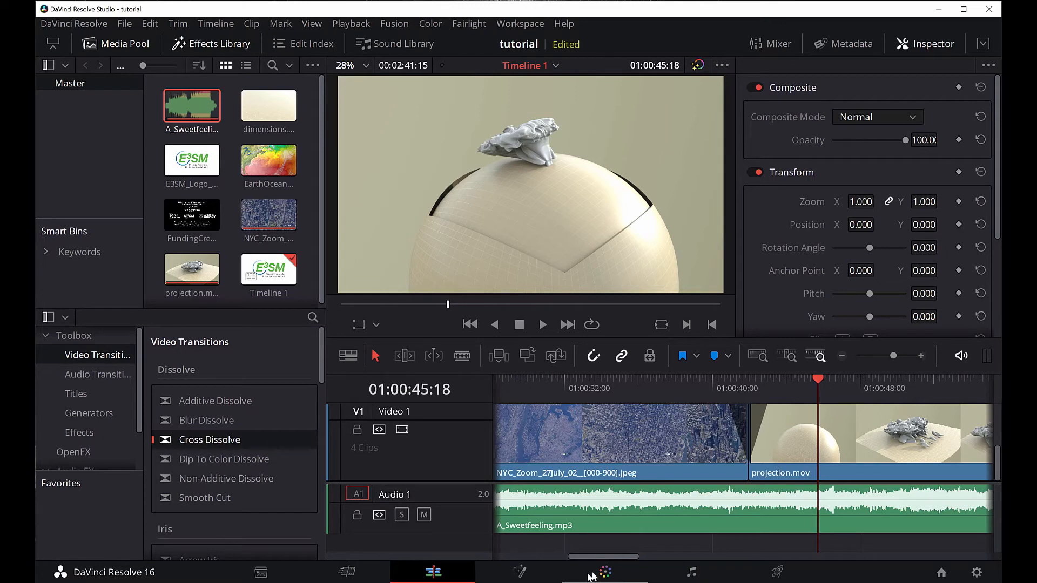
pyautogui.moveTo(607, 577)
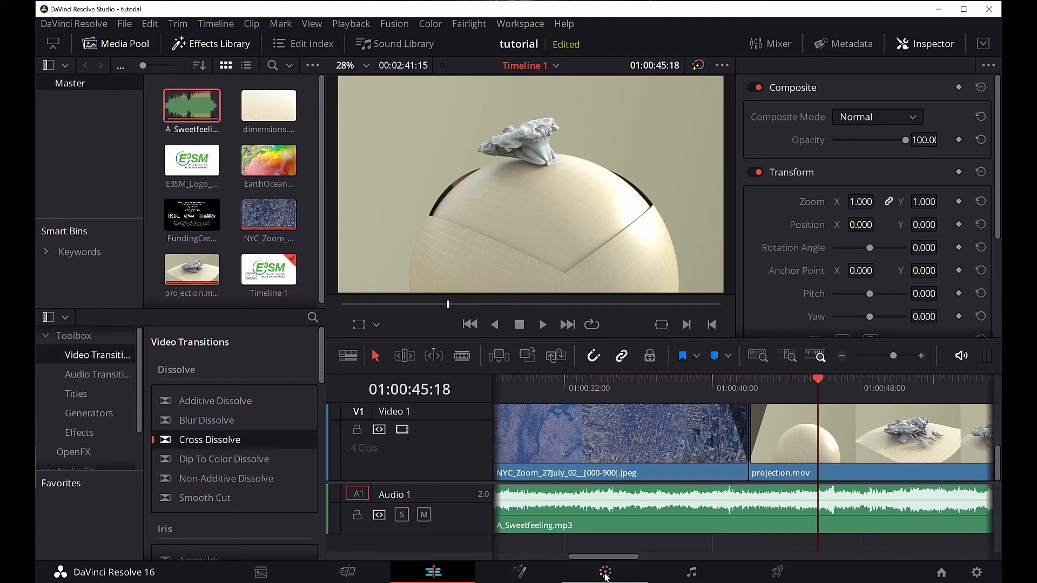
pyautogui.moveTo(691, 572)
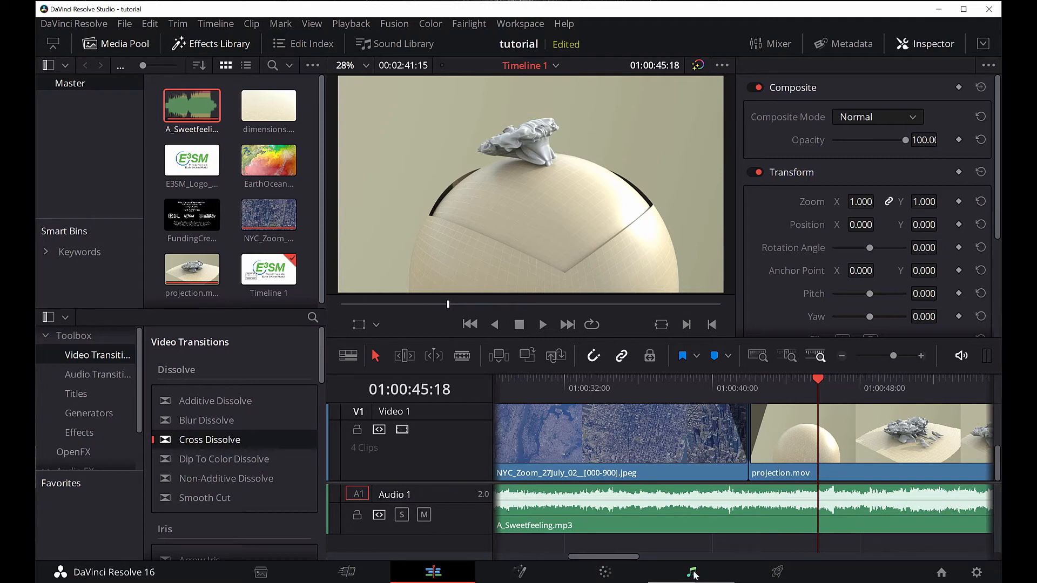
pyautogui.moveTo(694, 576)
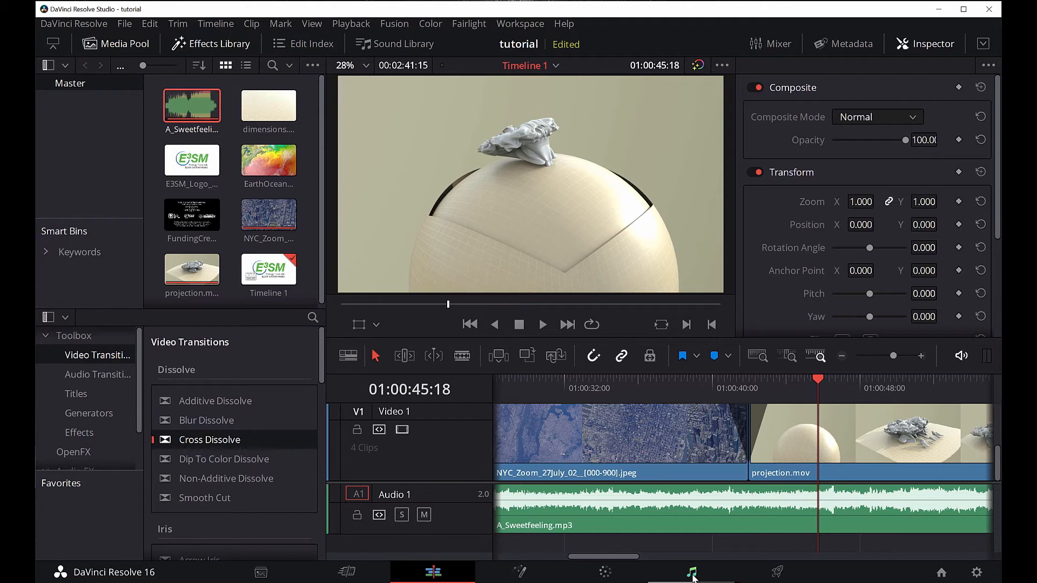
pyautogui.moveTo(777, 572)
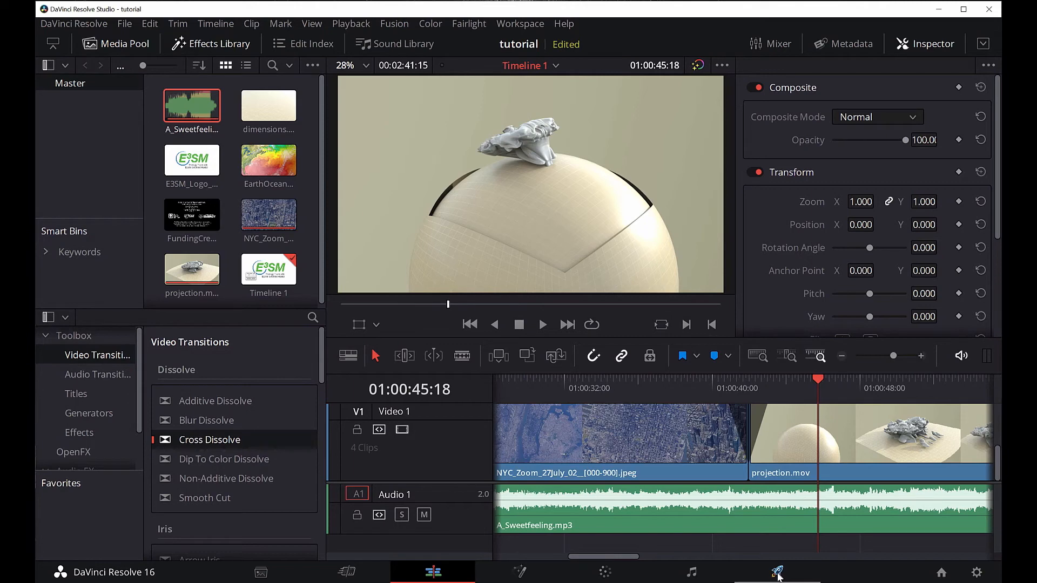
# - Switch to the Deliver page to render Timeline 1
pyautogui.click(776, 572)
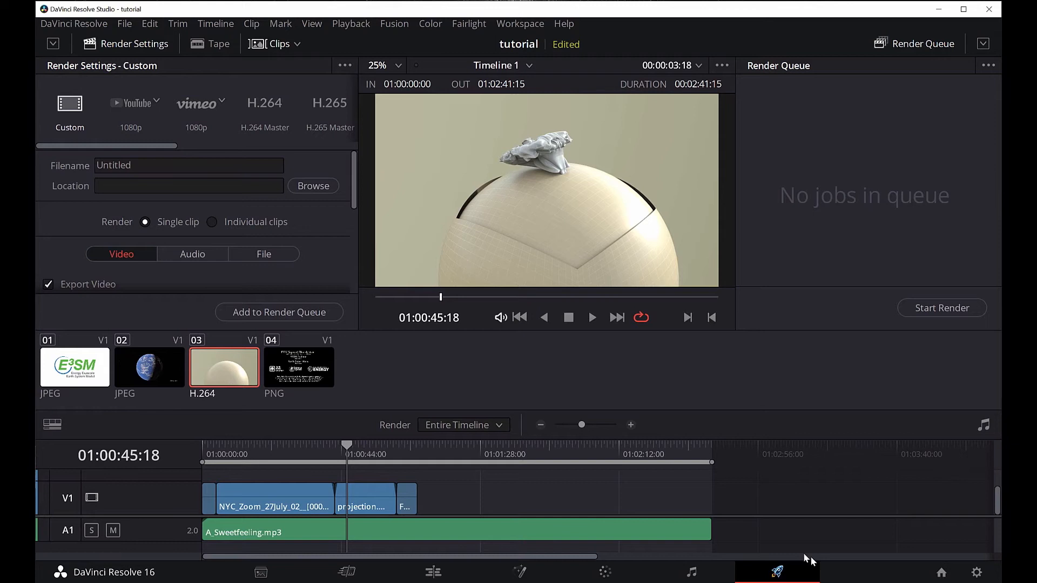
pyautogui.moveTo(106, 118)
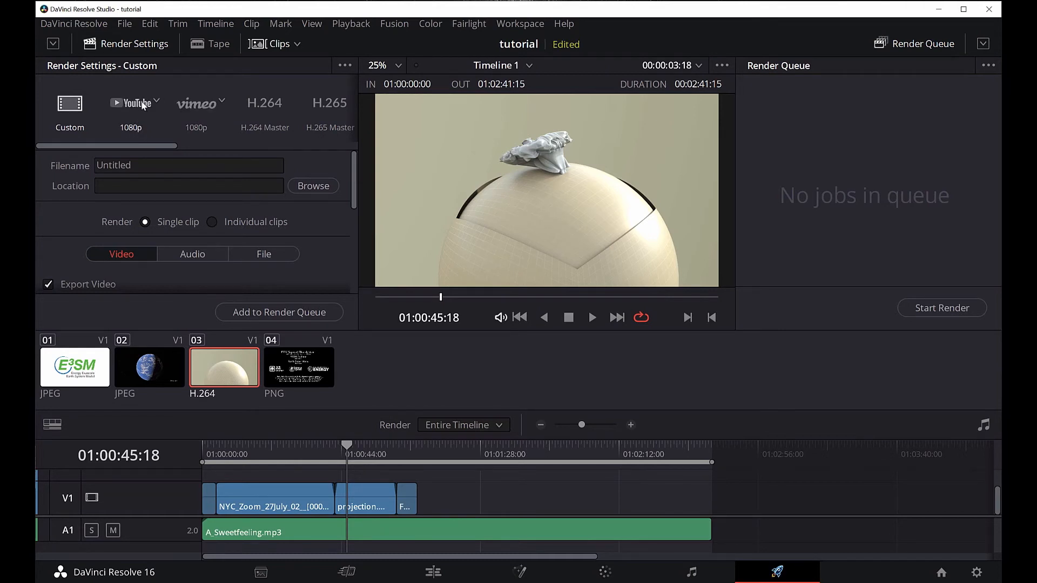
# - Select the H.264 Master render preset after briefly trying YouTube 1080p
pyautogui.click(130, 109)
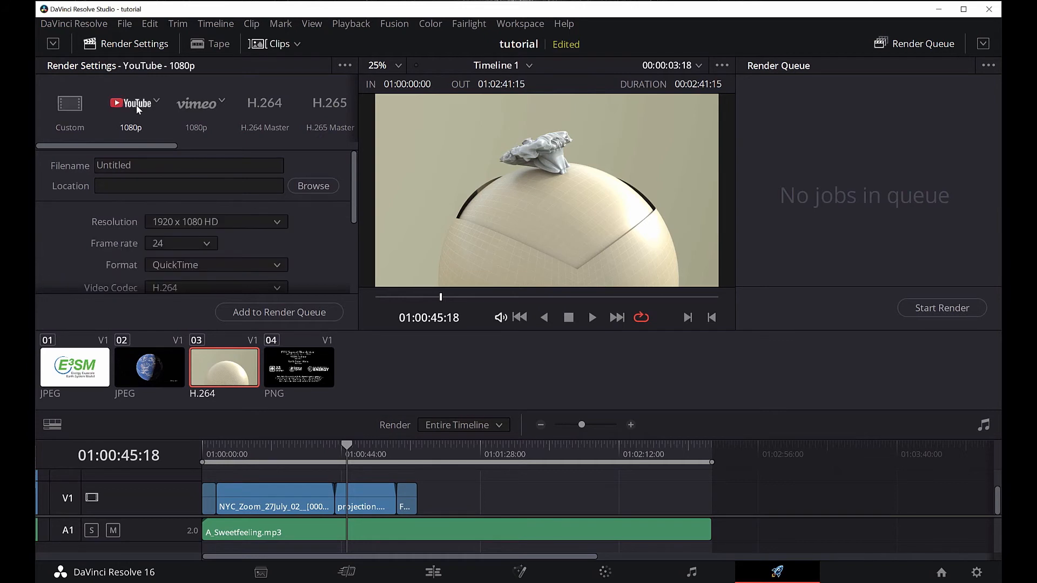
pyautogui.moveTo(197, 272)
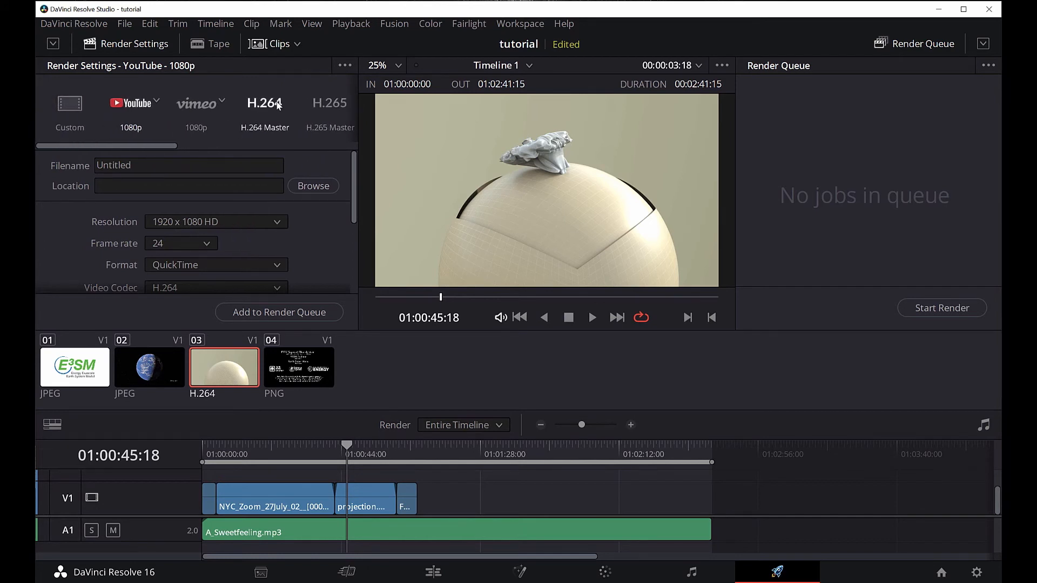
pyautogui.click(264, 106)
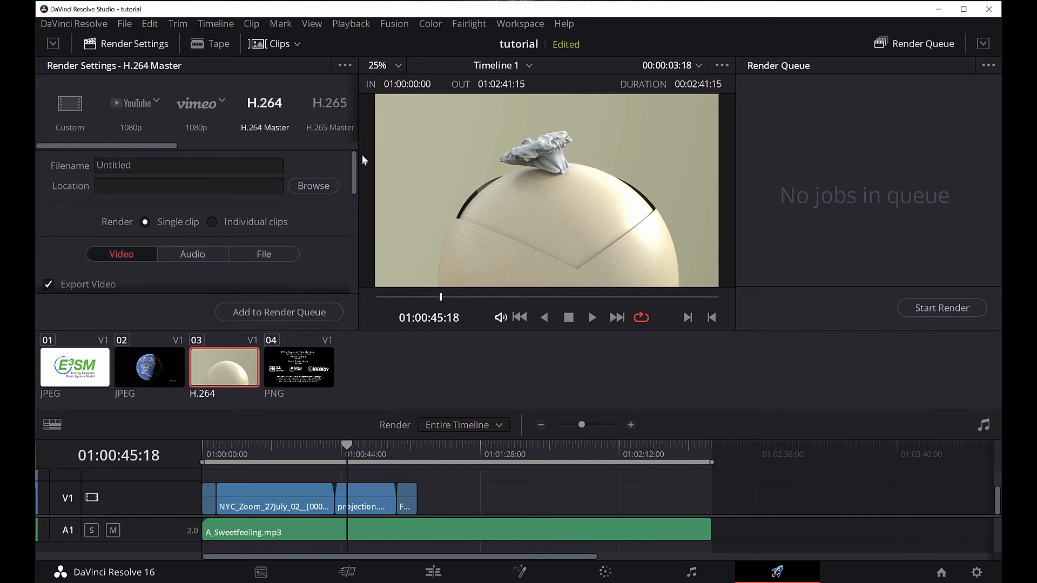
# - Set the render resolution to 1920 x 1080 HD and add the job to the render queue
pyautogui.scroll(-3)
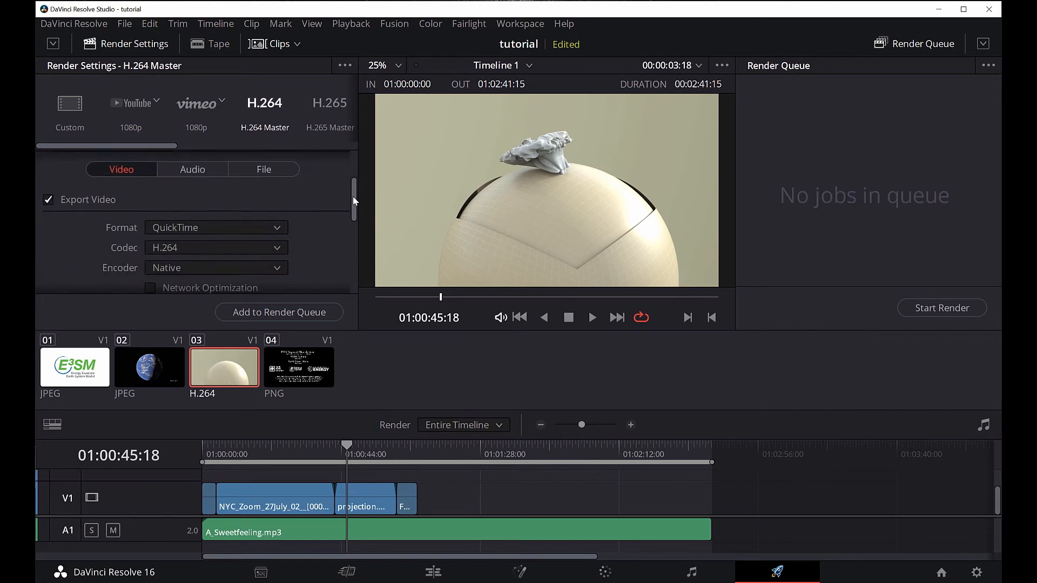
pyautogui.scroll(-3)
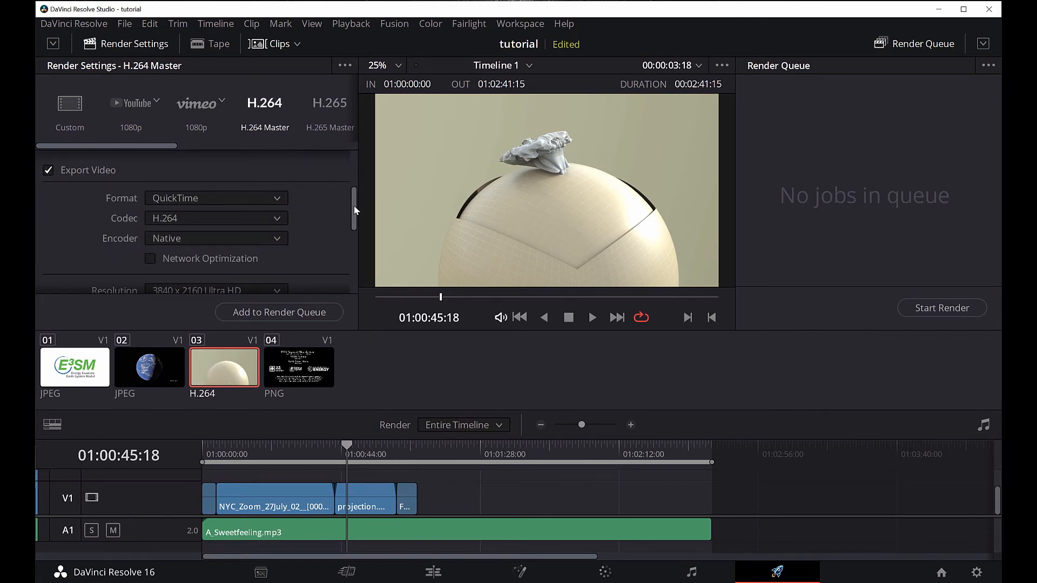
pyautogui.moveTo(238, 210)
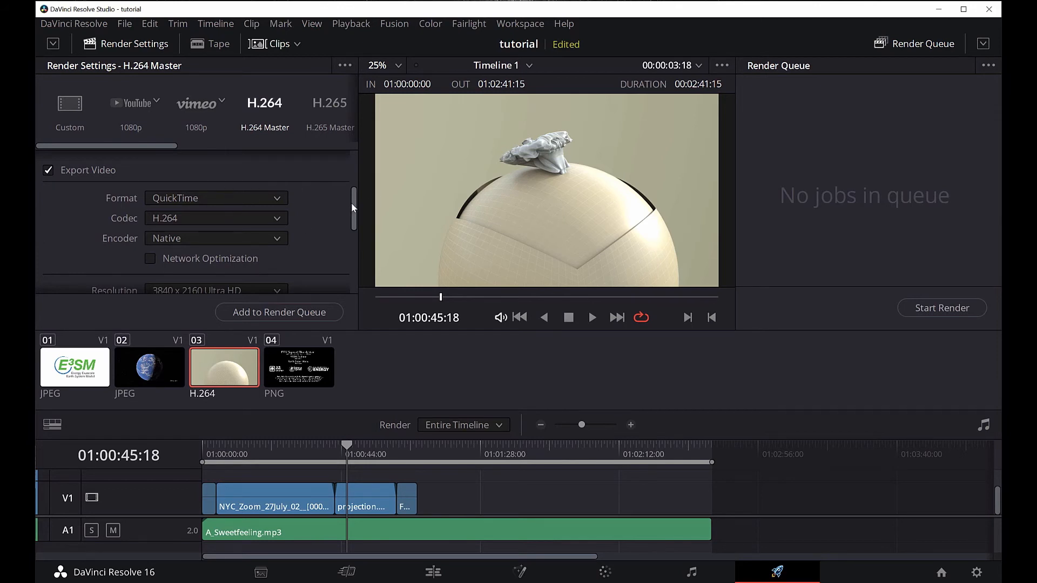
pyautogui.scroll(-3)
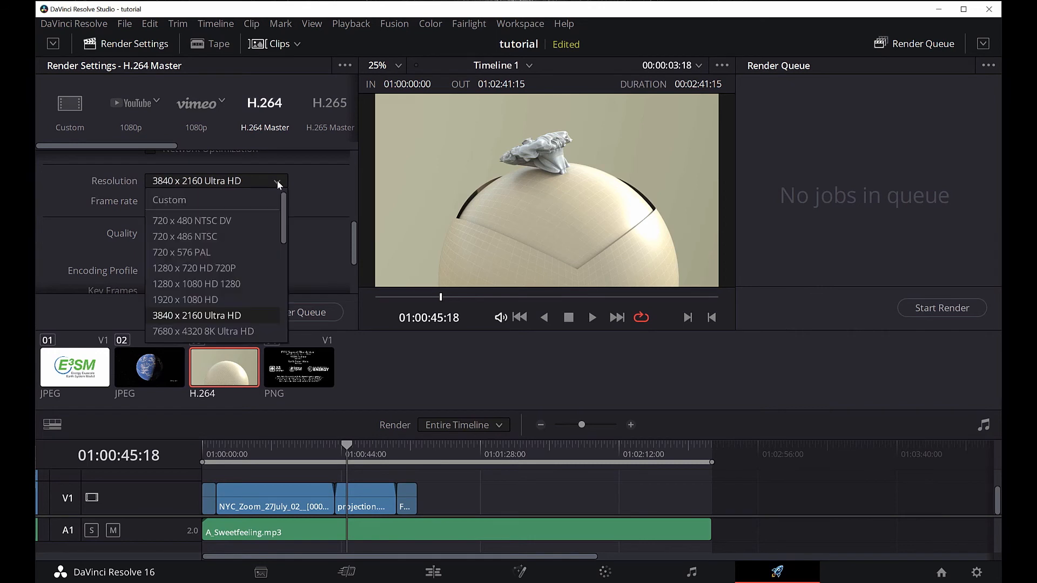
pyautogui.moveTo(185, 300)
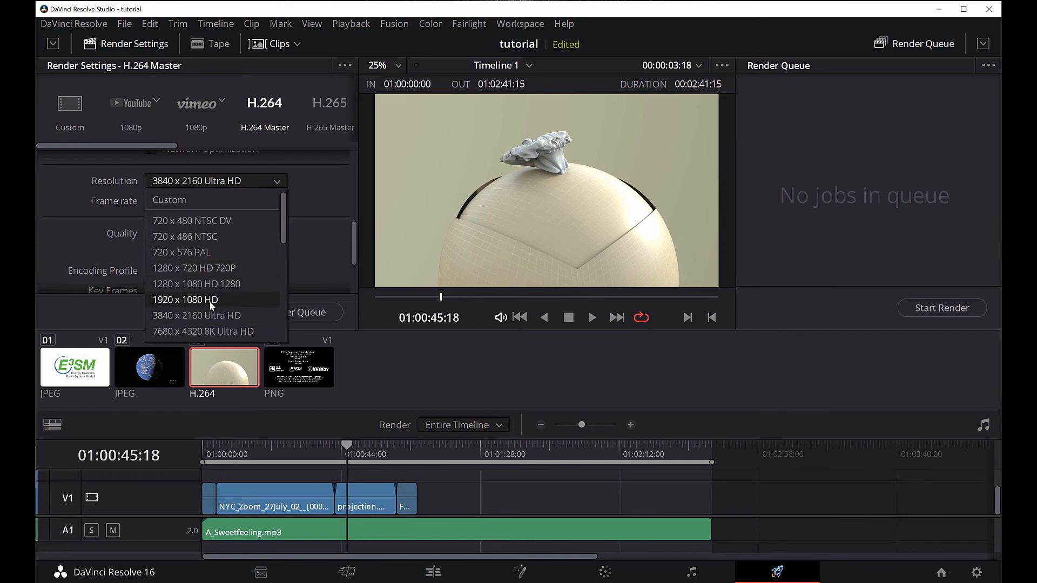
pyautogui.click(185, 300)
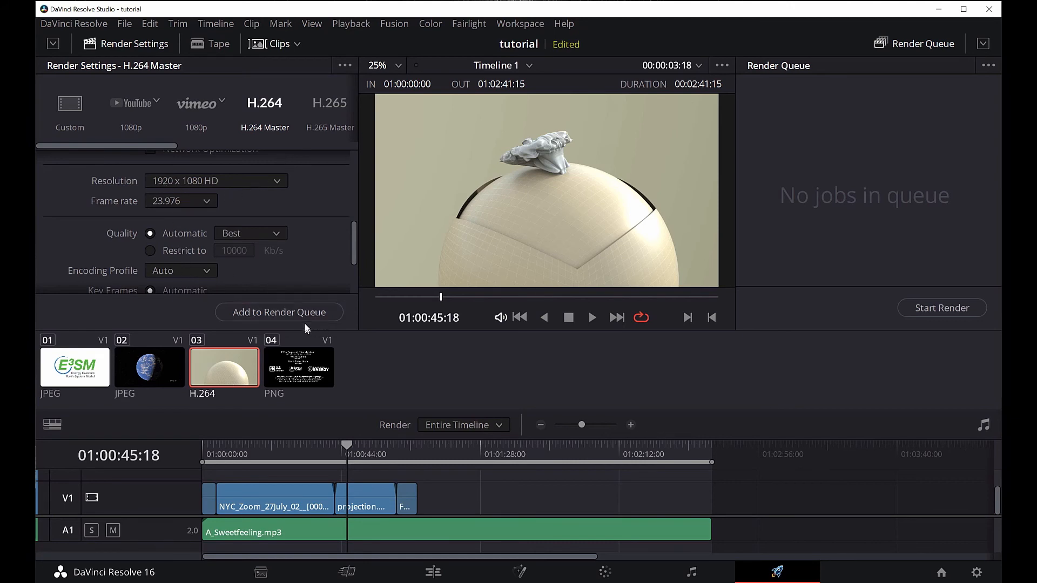
pyautogui.click(278, 312)
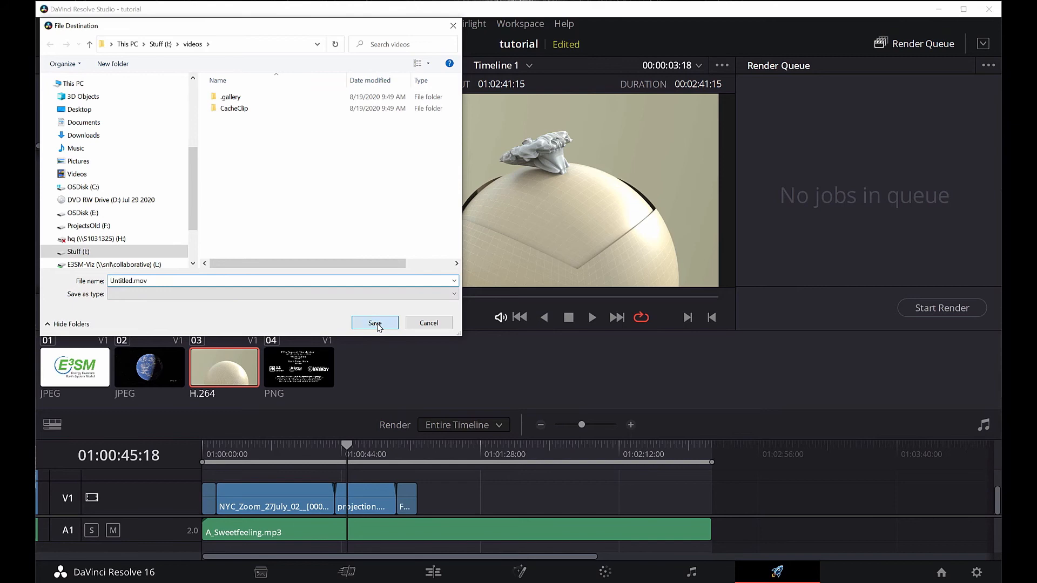
# - Save the job as Untitled.mov in the videos folder and start the render
pyautogui.click(374, 324)
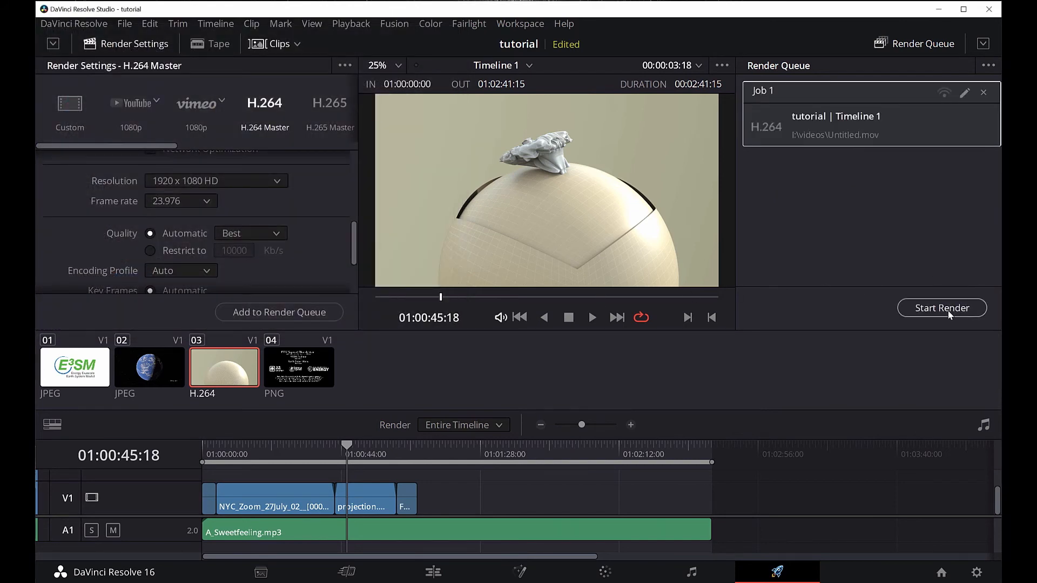
pyautogui.click(941, 307)
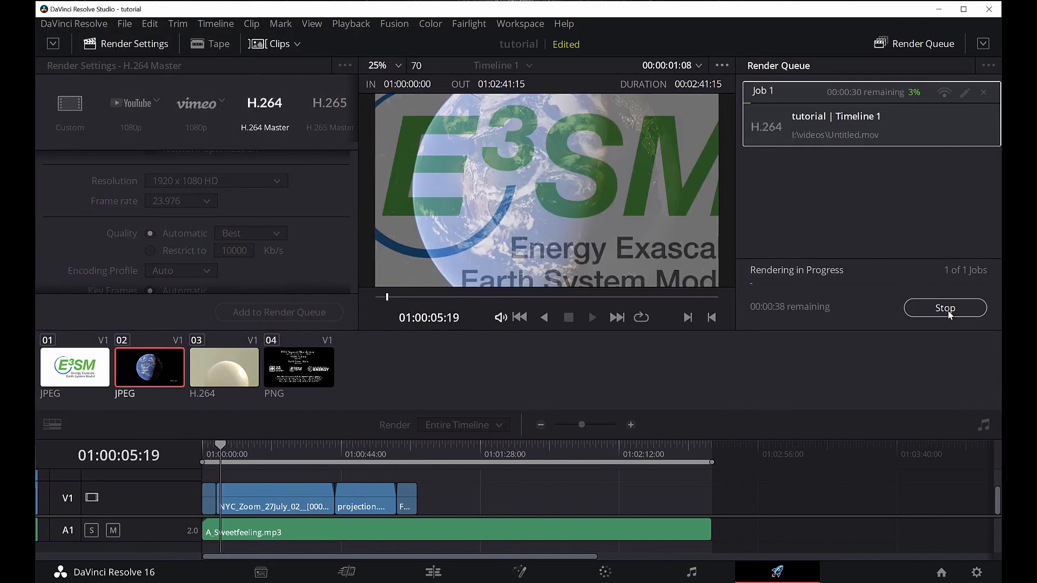